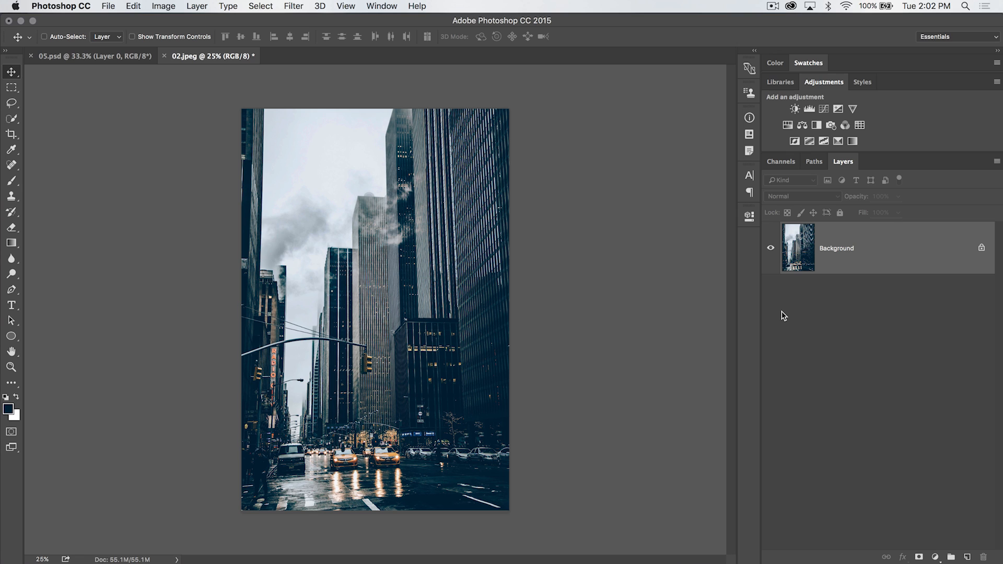
mouse_move(621, 292)
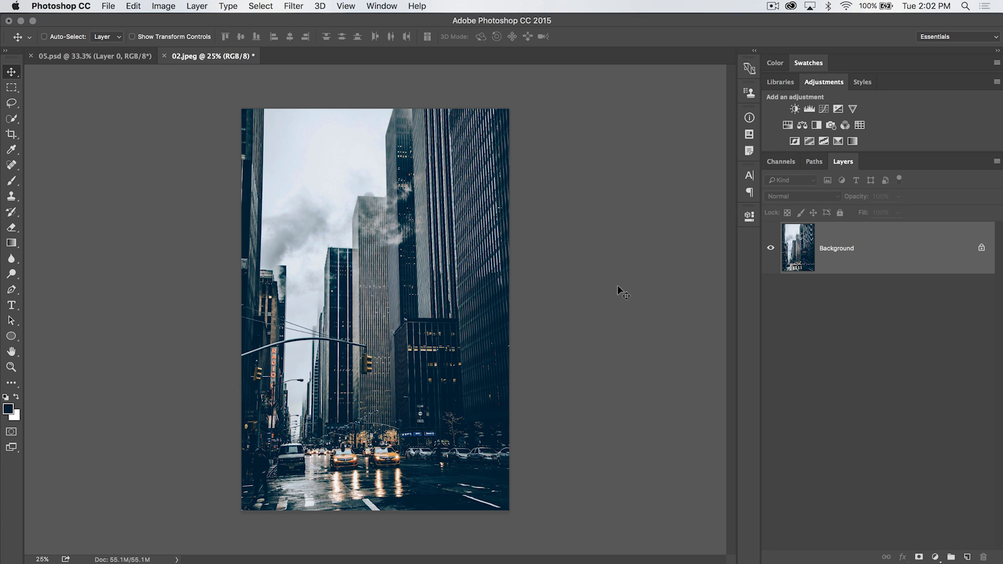
mouse_move(595, 278)
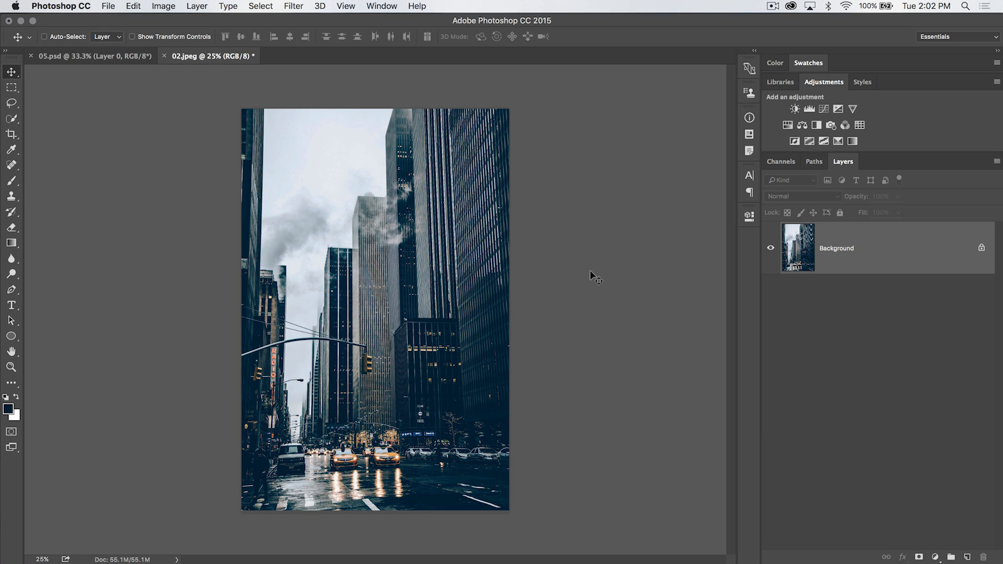
Pick the Pen tool from the toolbar, ready in Shape mode.
click(12, 289)
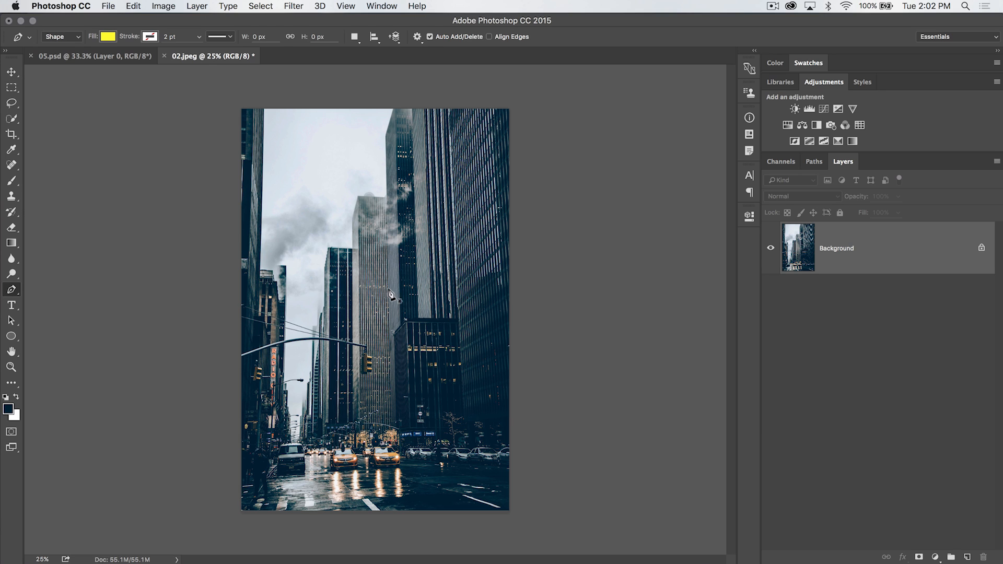
mouse_move(336, 268)
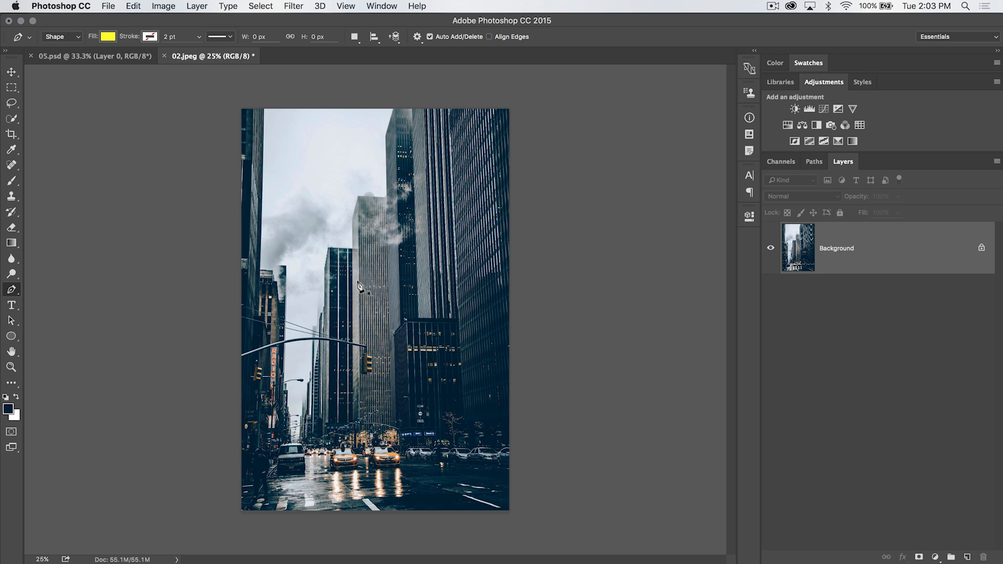
mouse_move(351, 243)
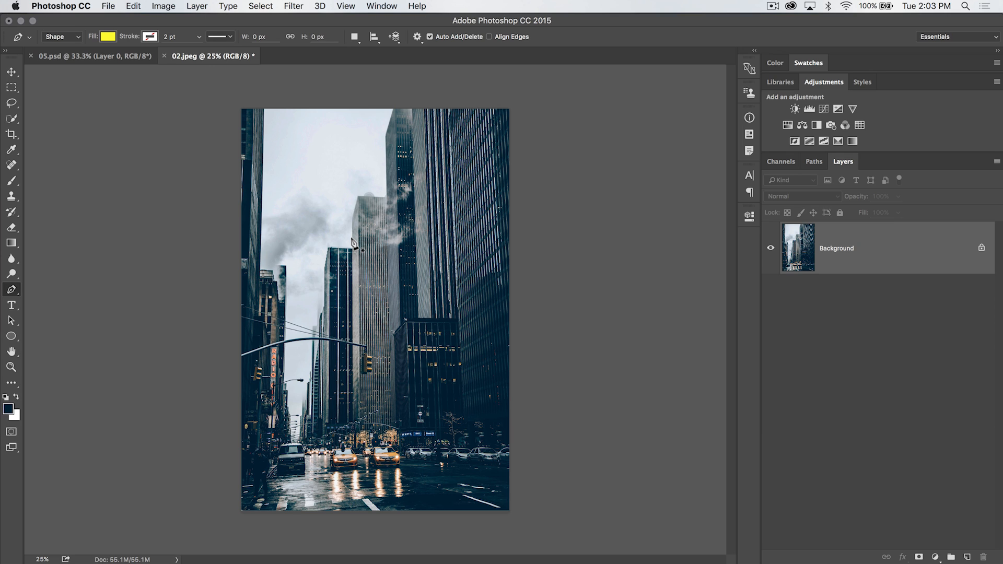
mouse_move(384, 259)
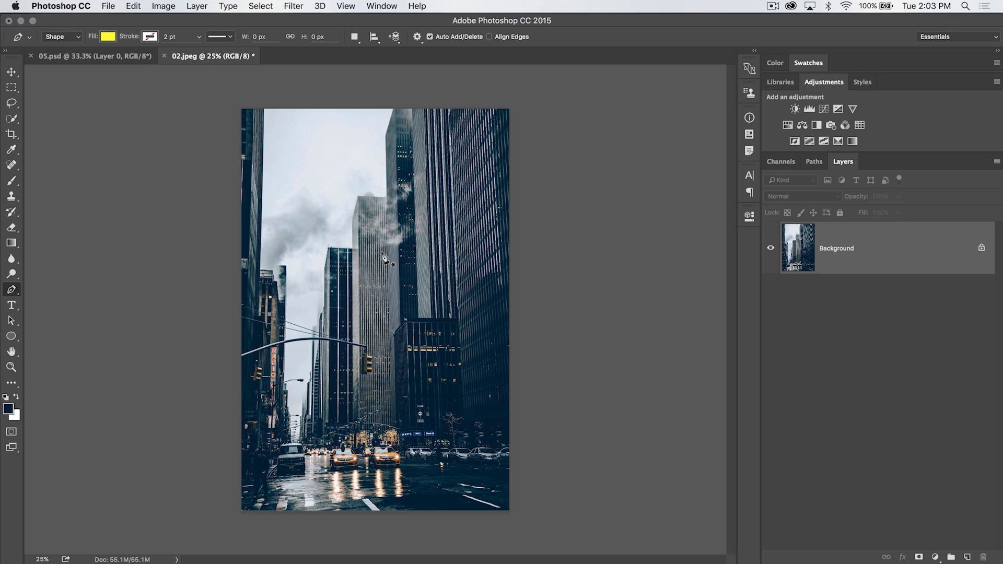
mouse_move(83, 50)
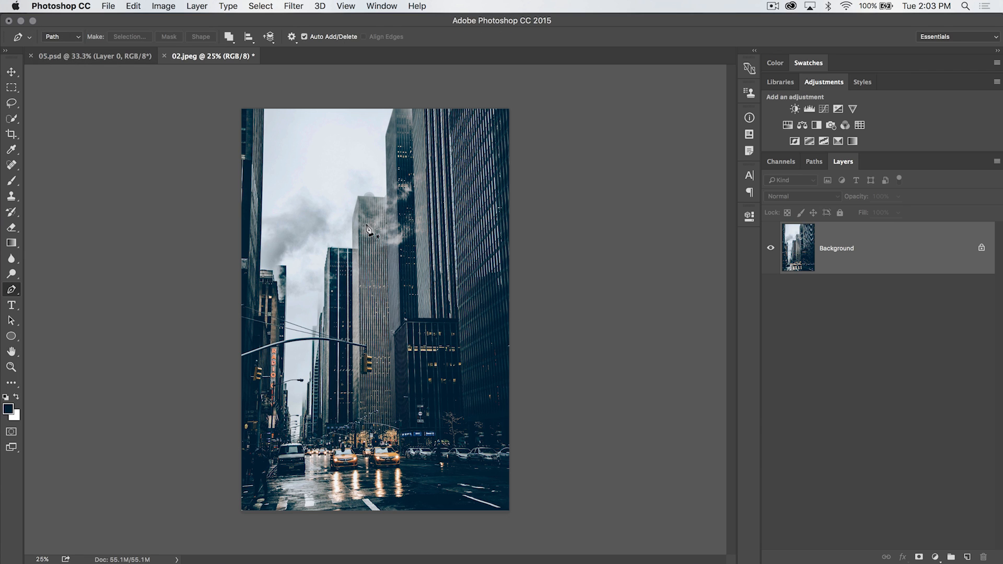
mouse_move(320, 211)
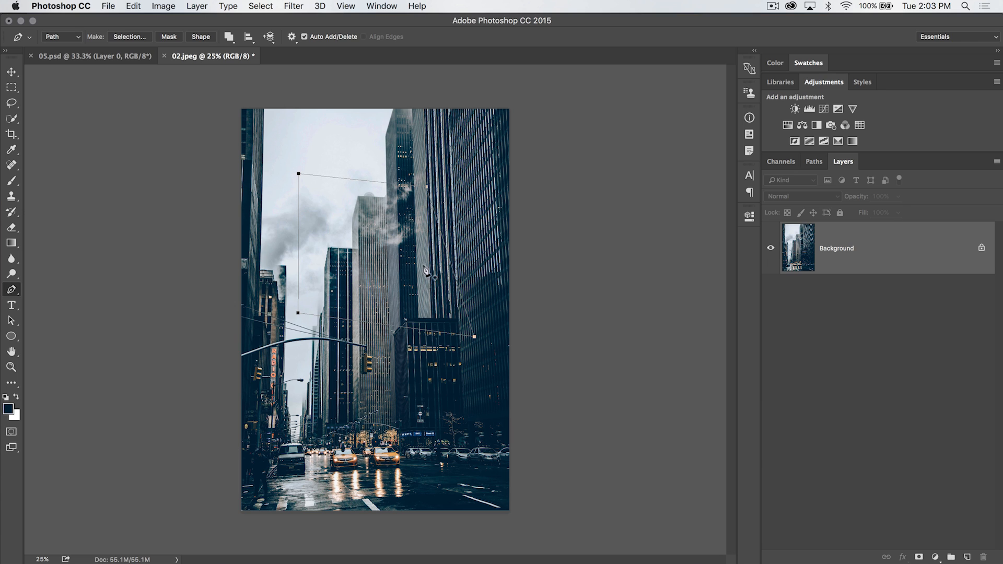
Save the Work Path as a named path in the Paths panel.
click(814, 161)
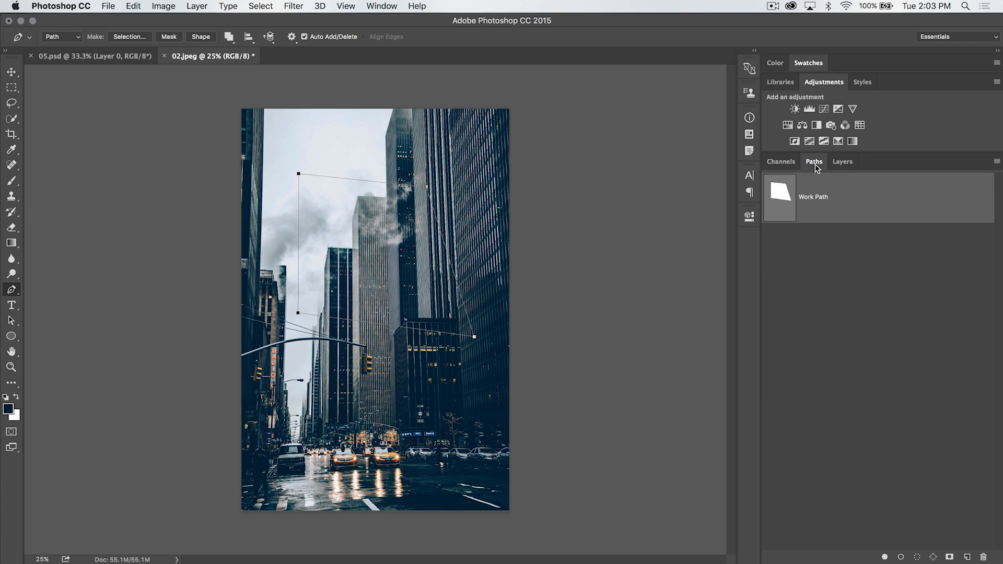
double_click(813, 197)
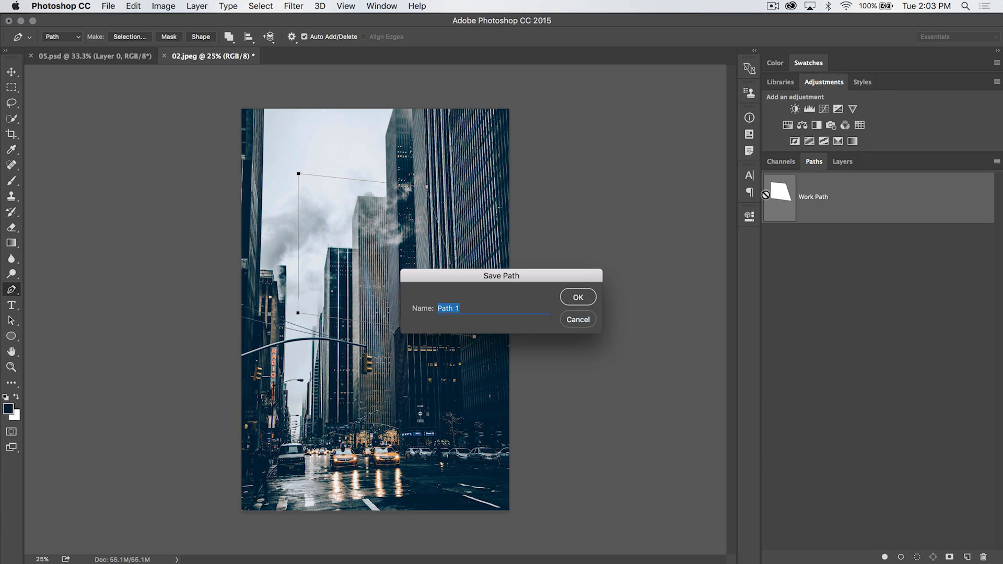
click(576, 296)
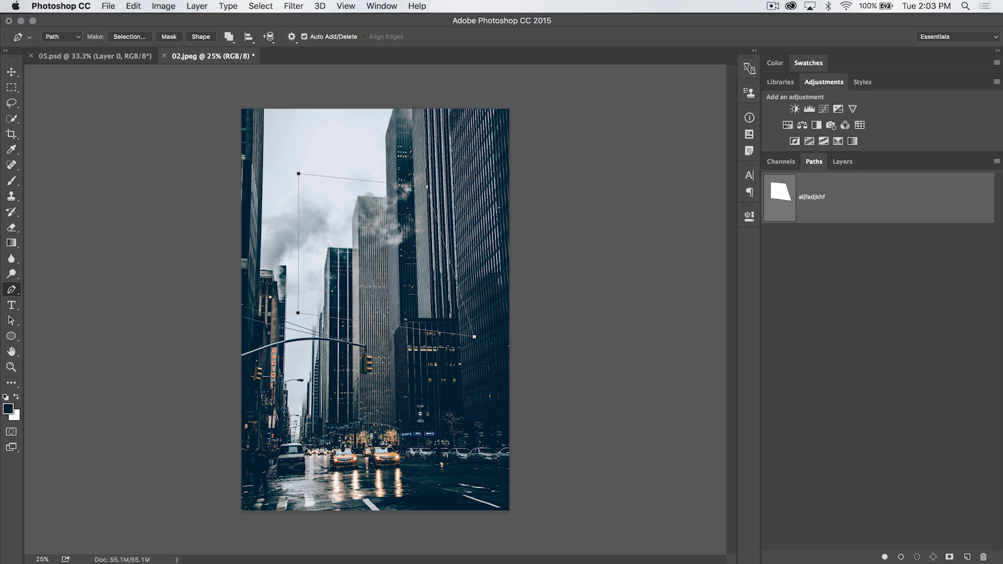
mouse_move(354, 142)
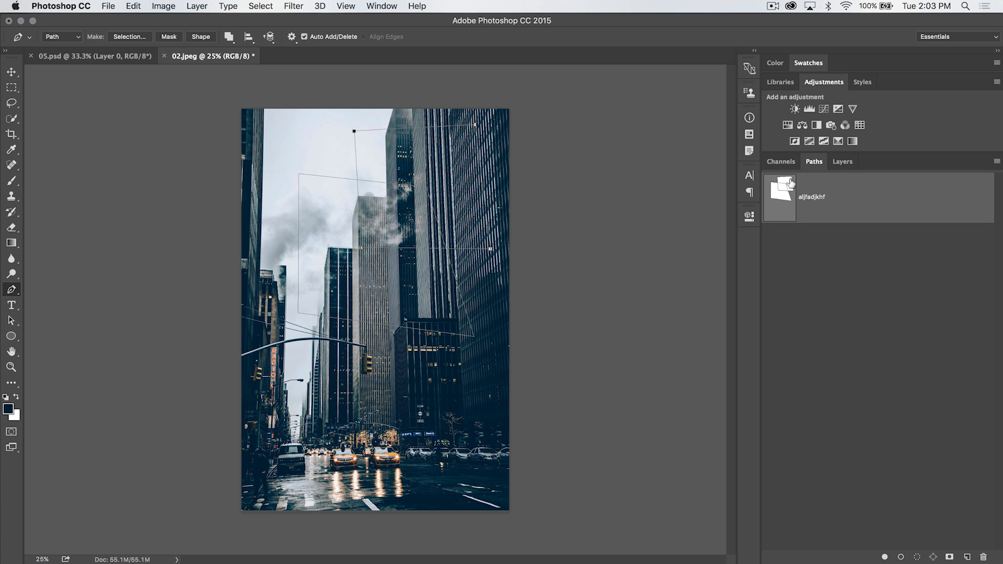
mouse_move(649, 219)
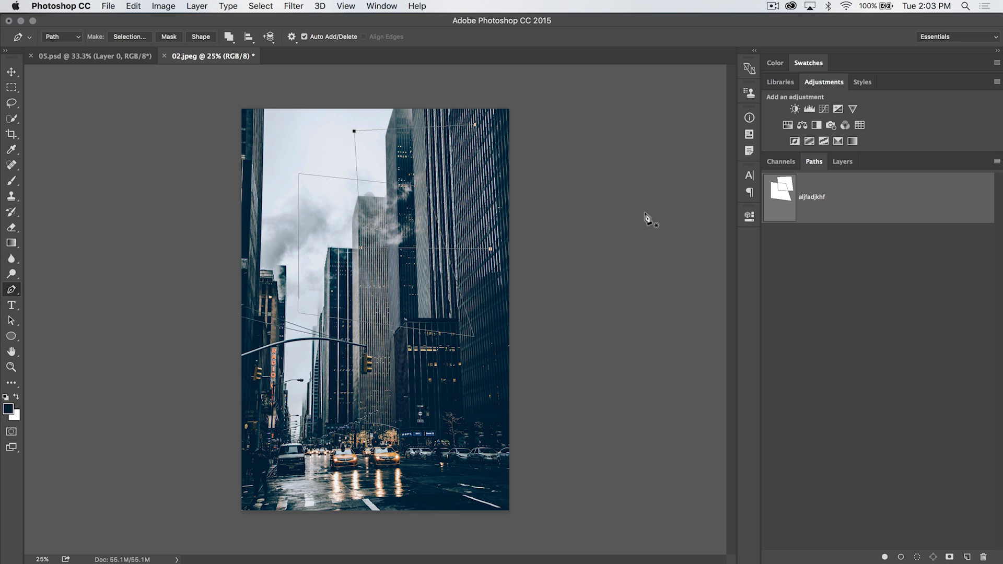
Apply Merge Shape Components from the Path Operations dropdown.
click(228, 36)
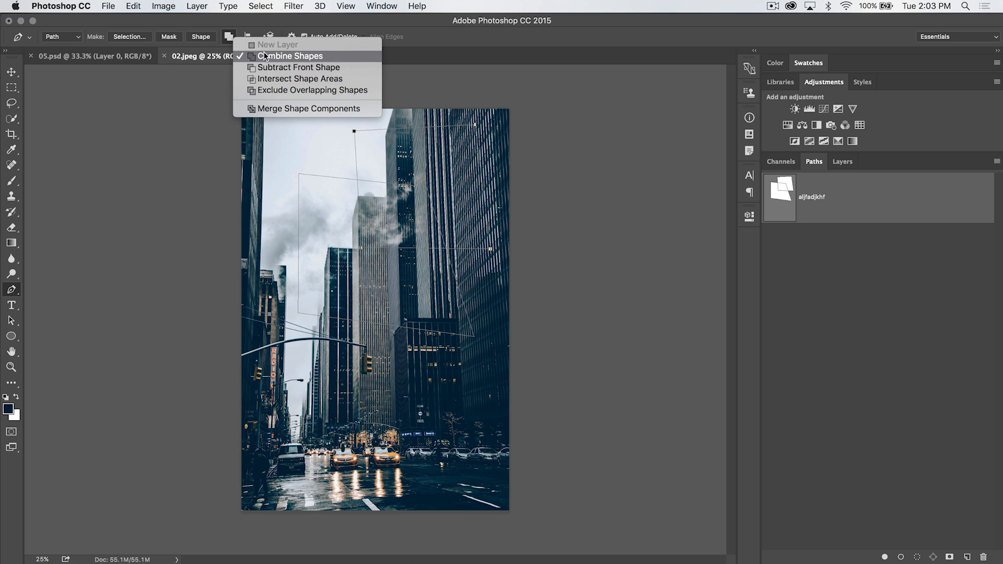
mouse_move(286, 108)
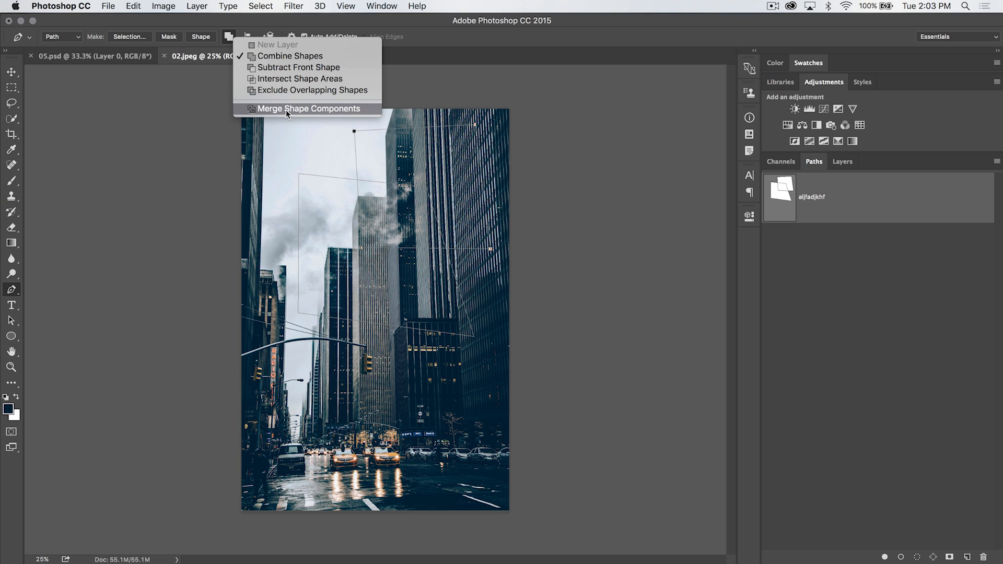
click(308, 109)
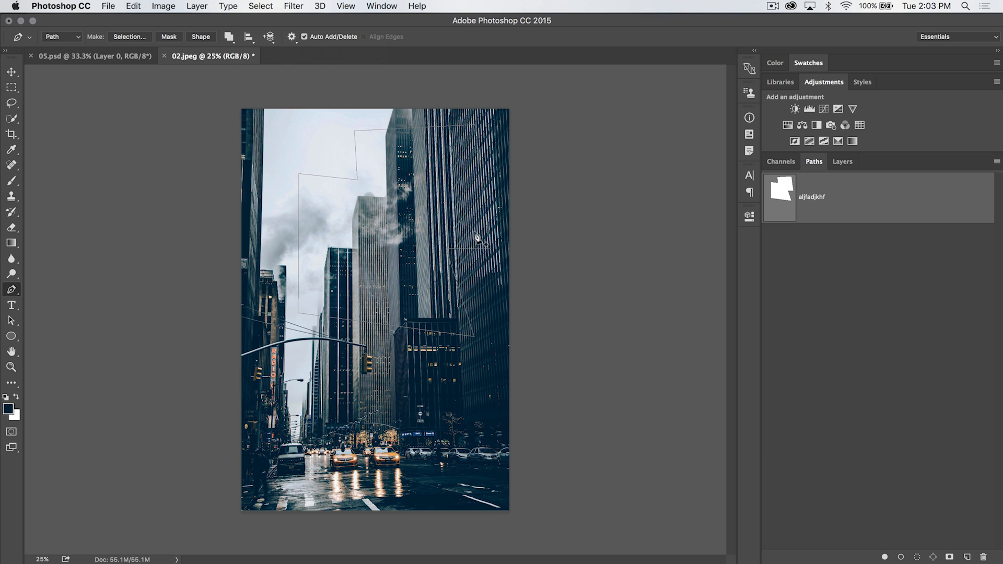
mouse_move(337, 213)
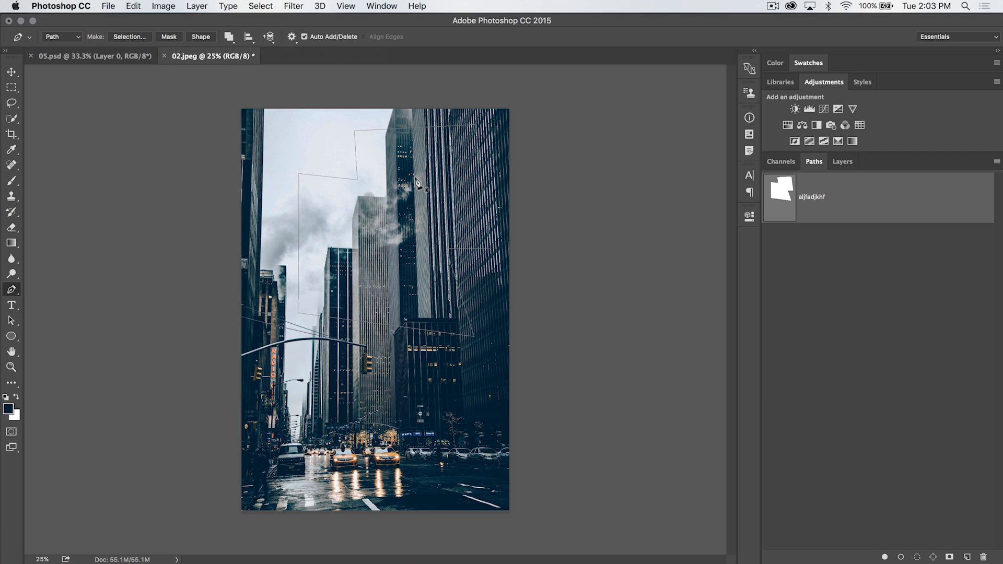
mouse_move(458, 166)
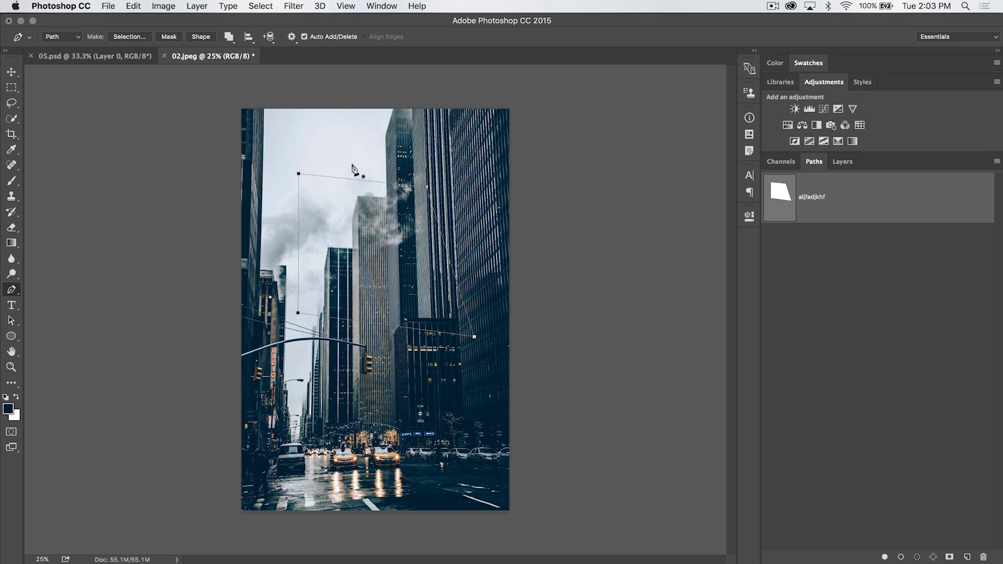
mouse_move(829, 211)
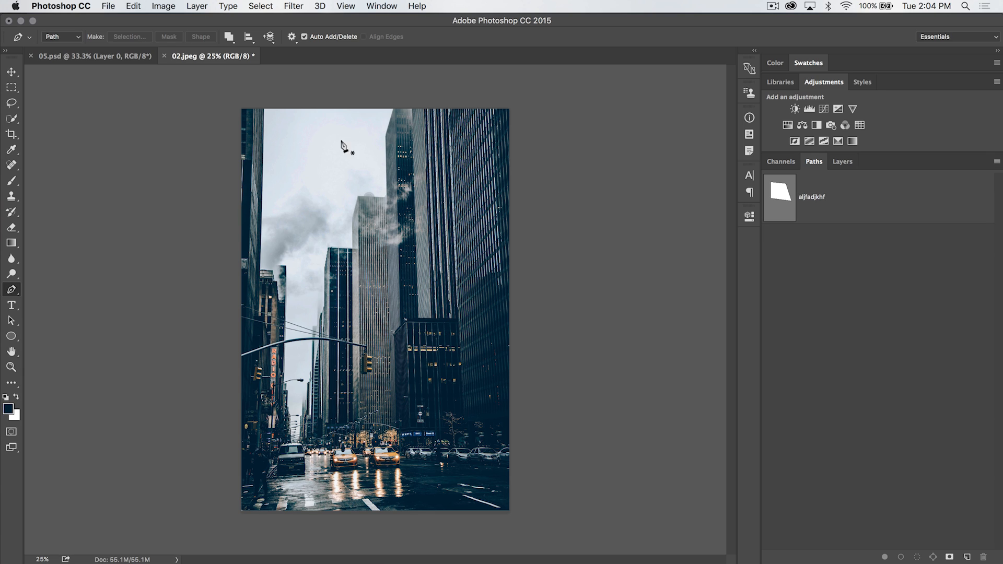
Place trial path points in the sky, then reselect the saved four-sided path.
click(455, 152)
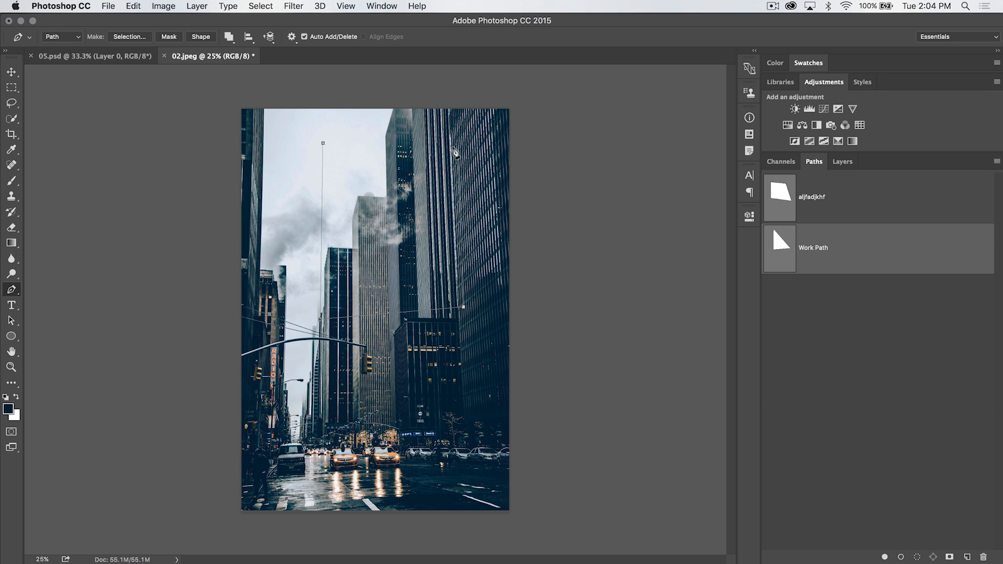
click(458, 151)
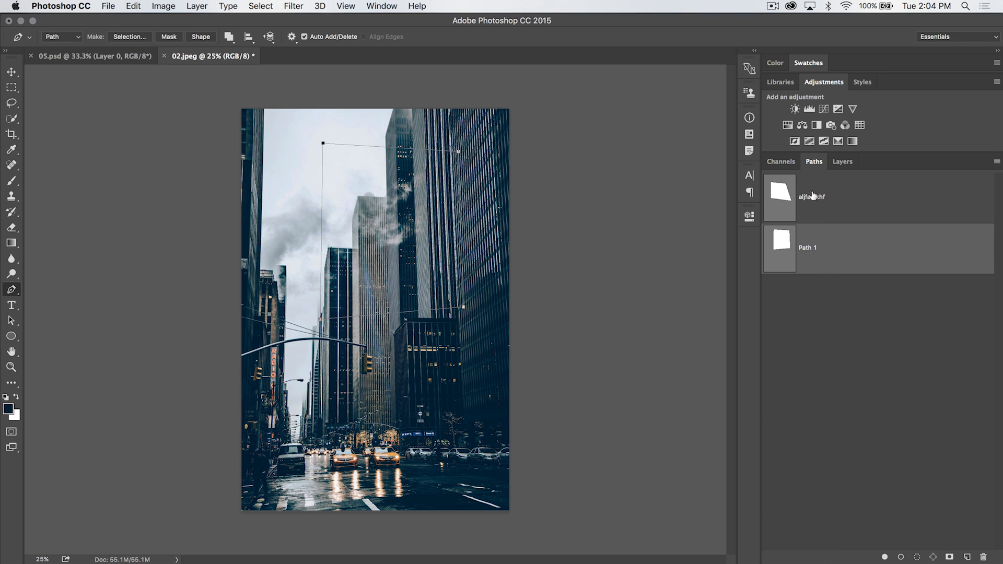
mouse_move(832, 243)
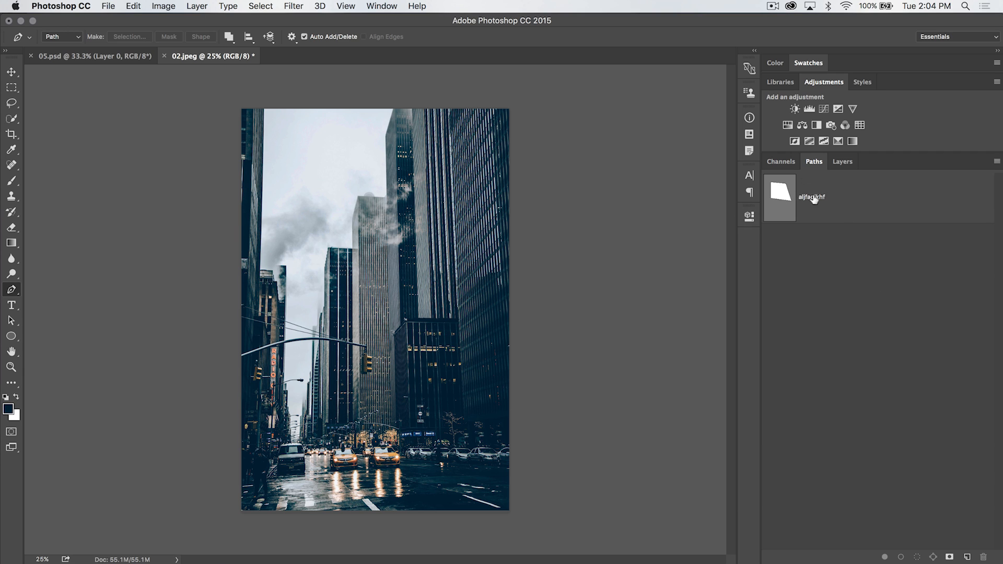
click(812, 197)
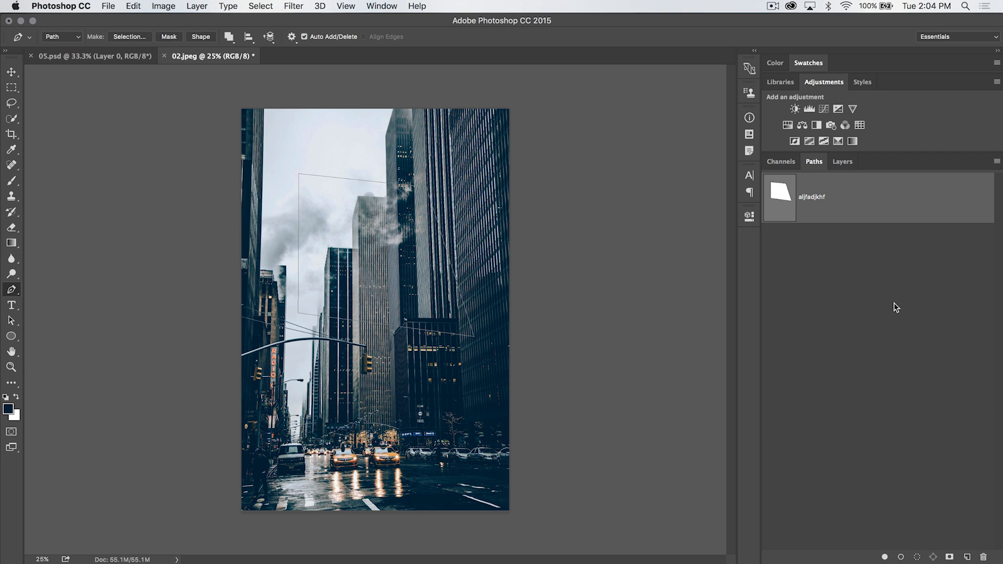
click(843, 162)
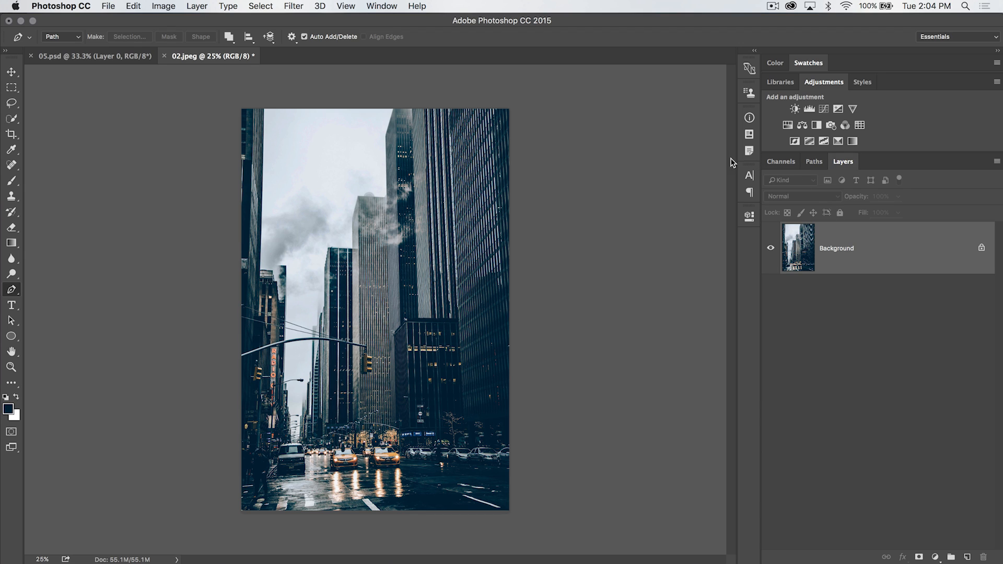
mouse_move(370, 217)
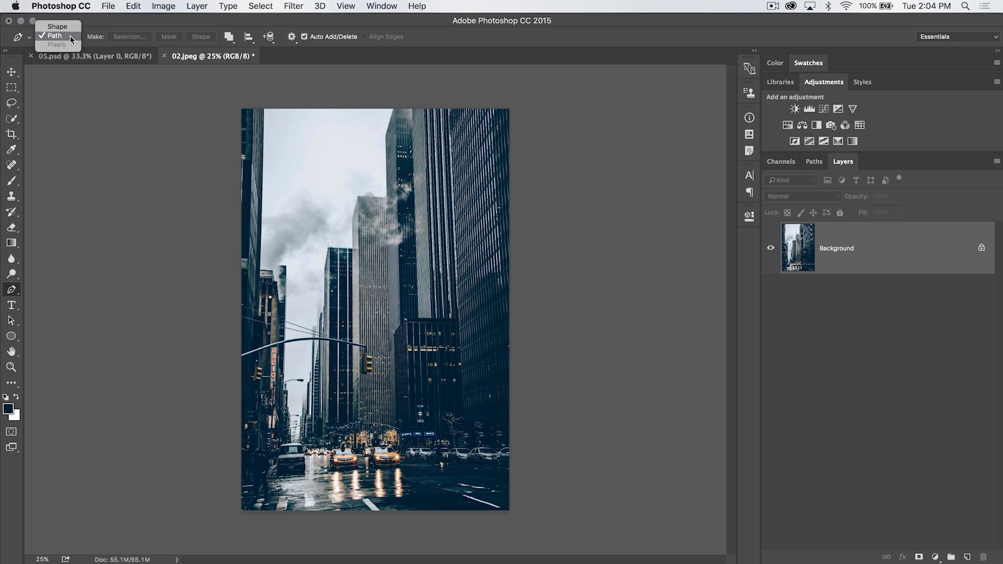
click(231, 37)
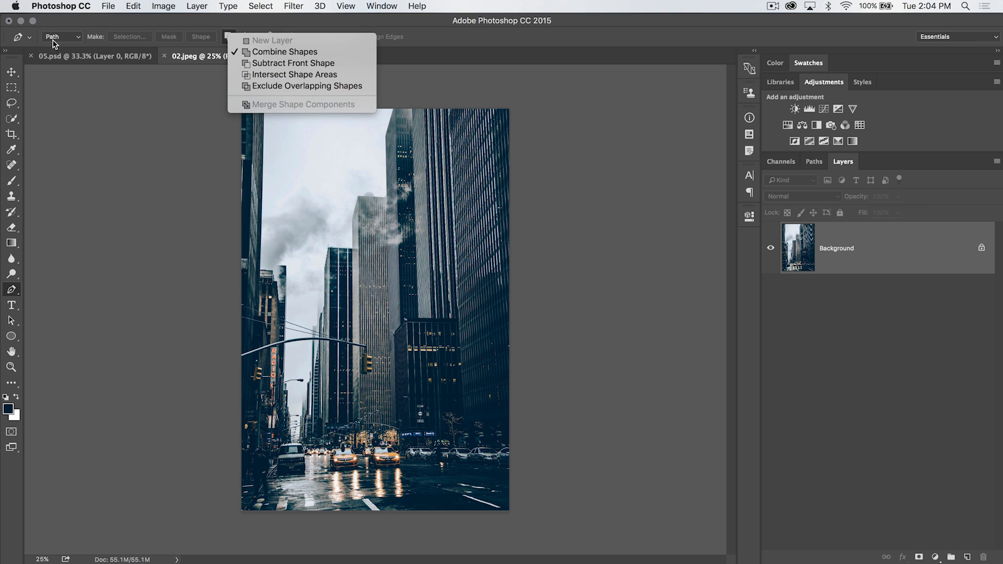
mouse_move(48, 116)
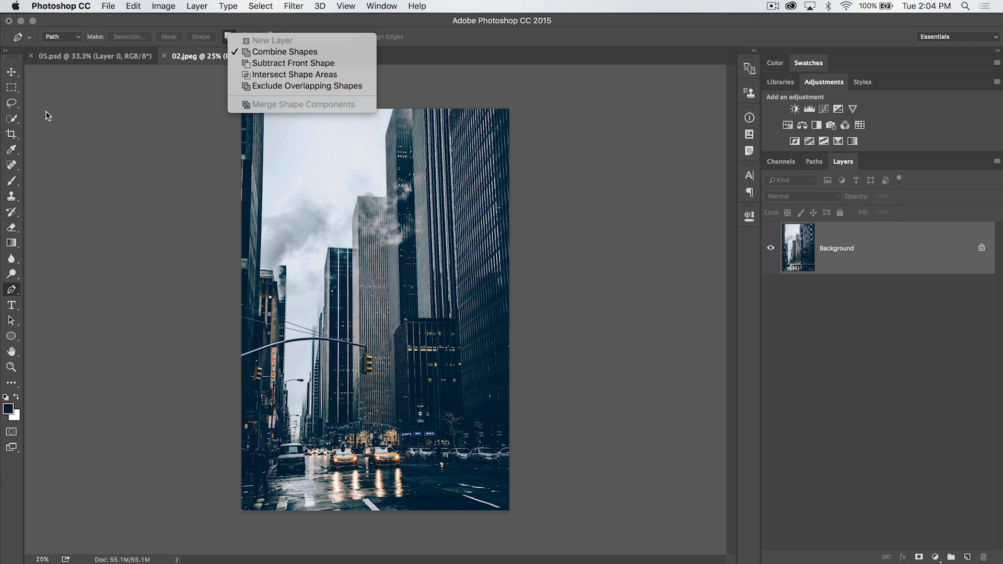
mouse_move(331, 119)
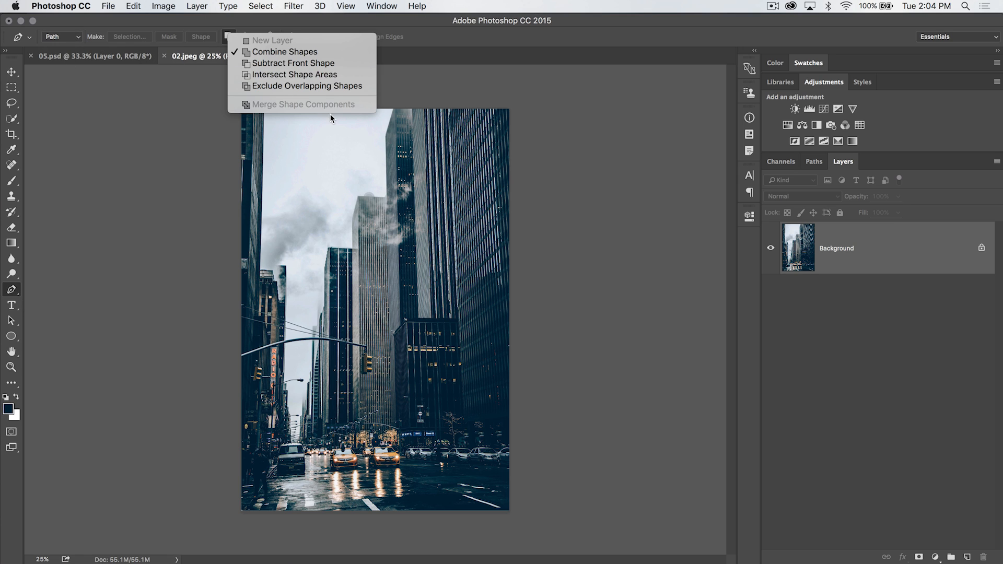
mouse_move(284, 51)
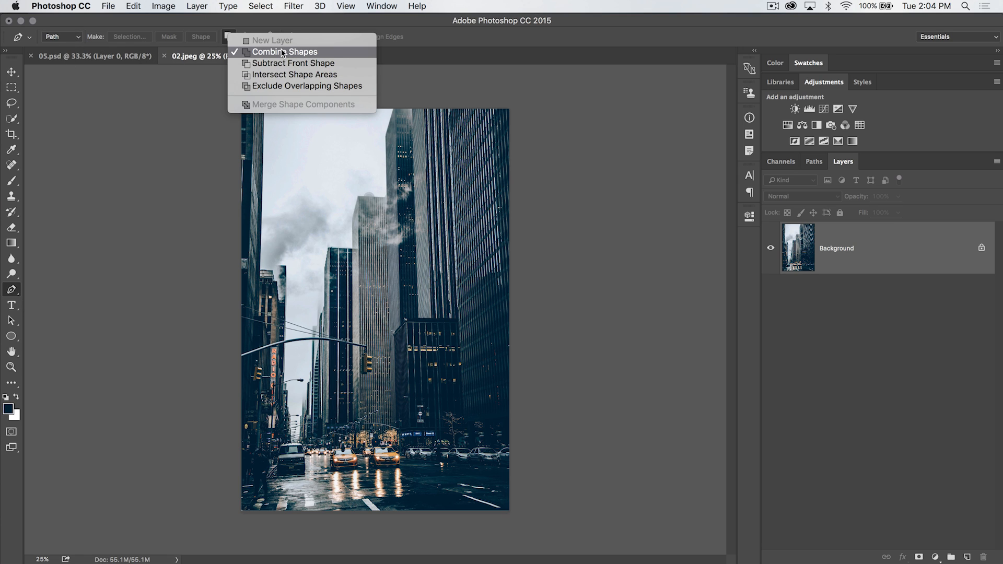
mouse_move(293, 63)
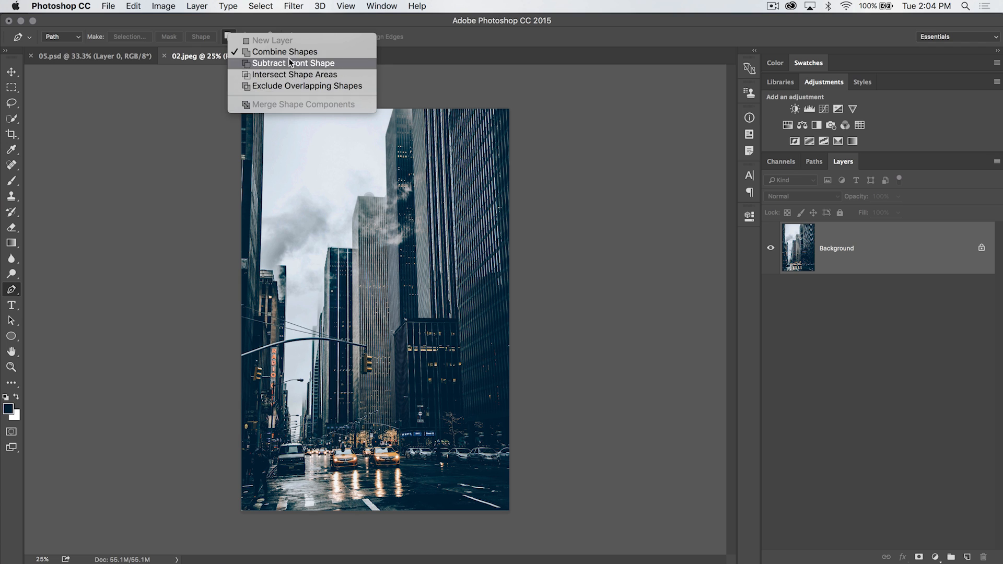
mouse_move(301, 86)
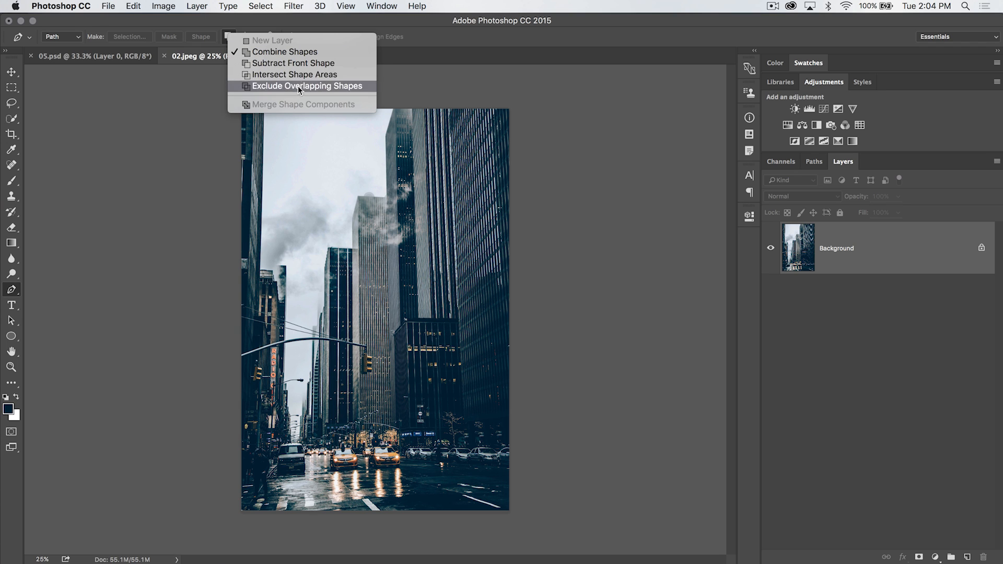
mouse_move(295, 74)
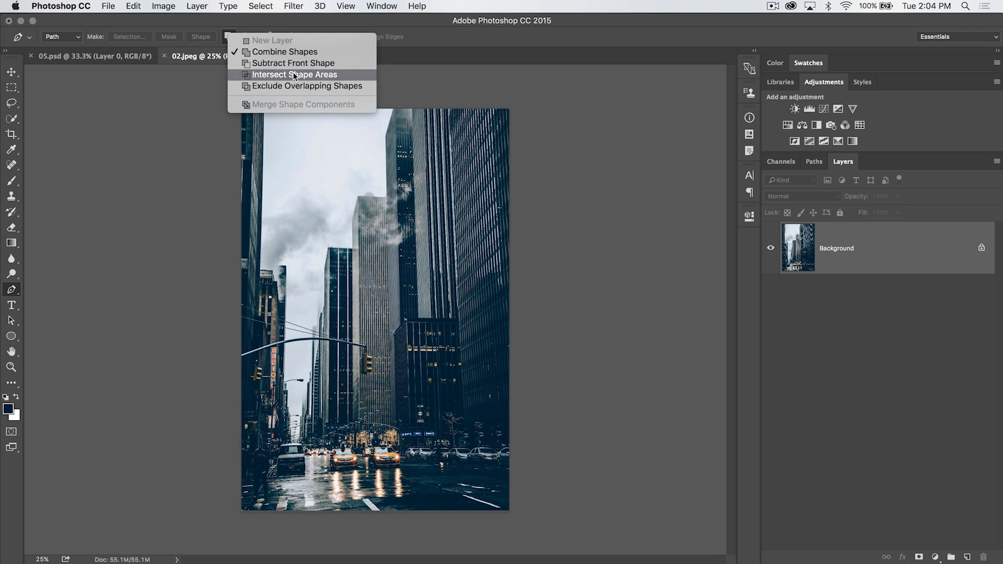
mouse_move(304, 85)
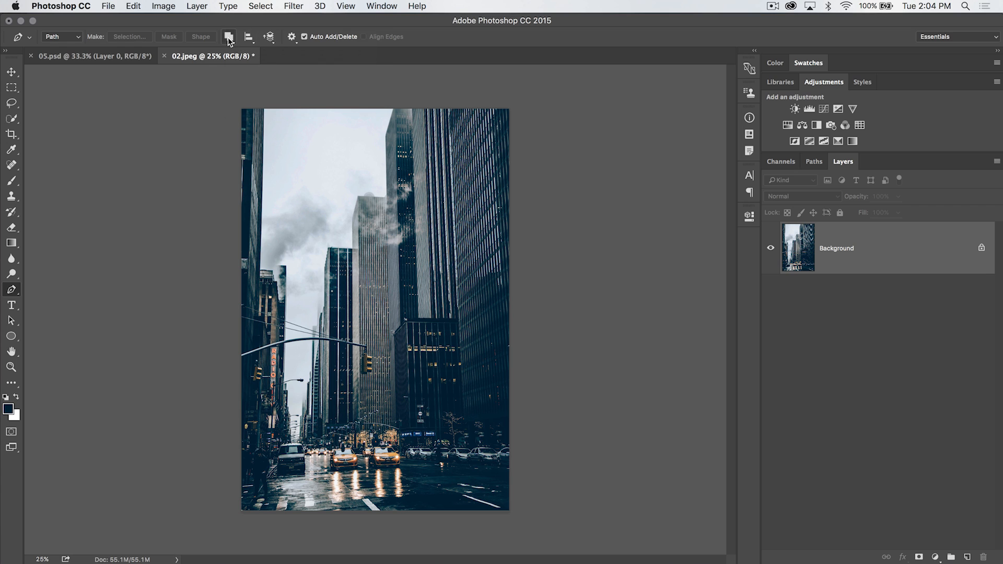
click(229, 37)
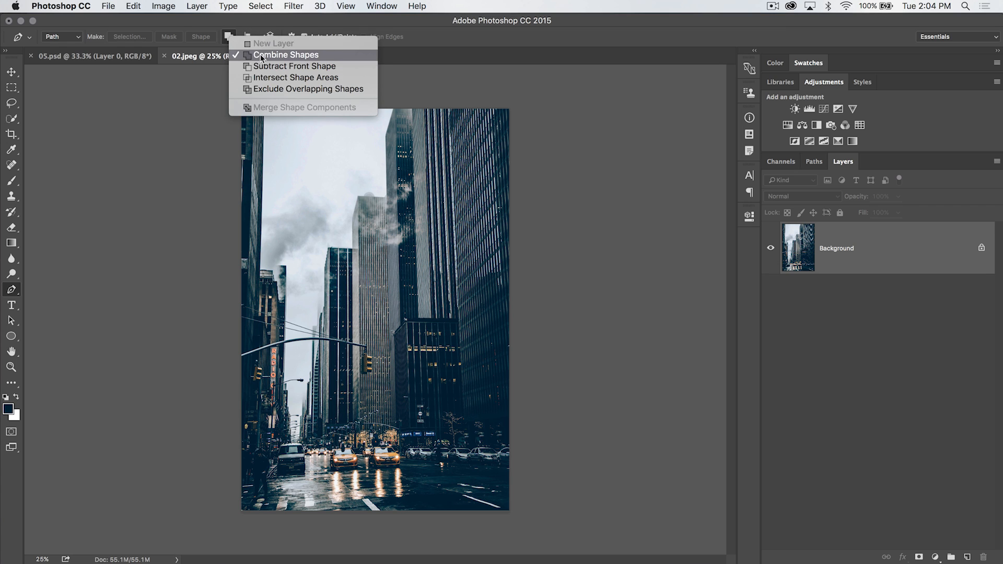
click(287, 55)
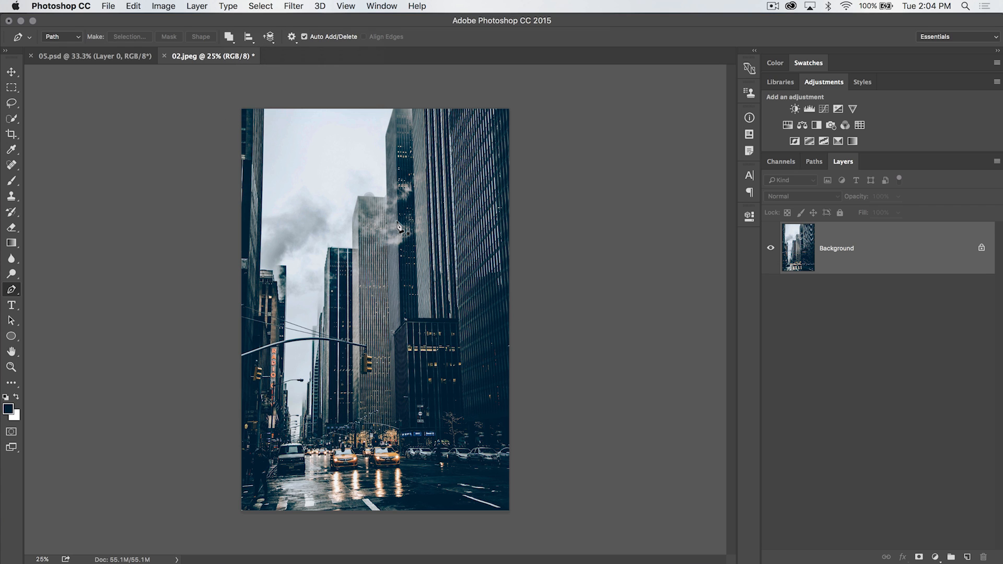
mouse_move(427, 256)
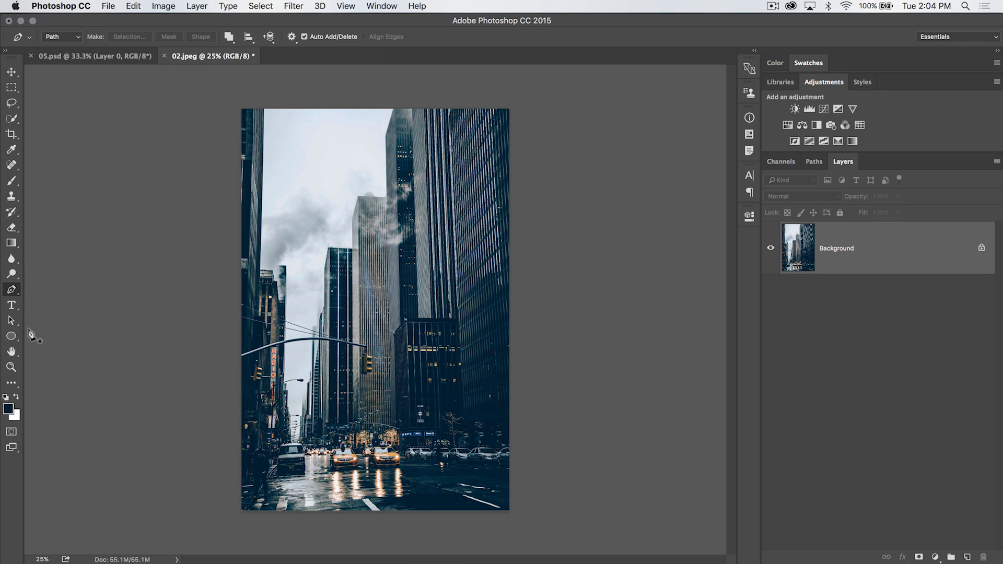
mouse_move(458, 80)
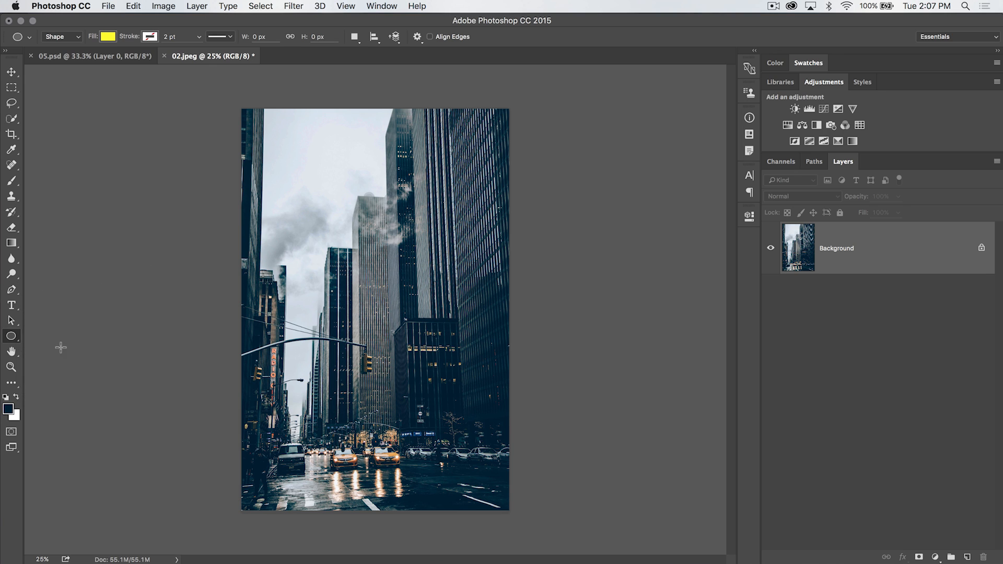
mouse_move(328, 153)
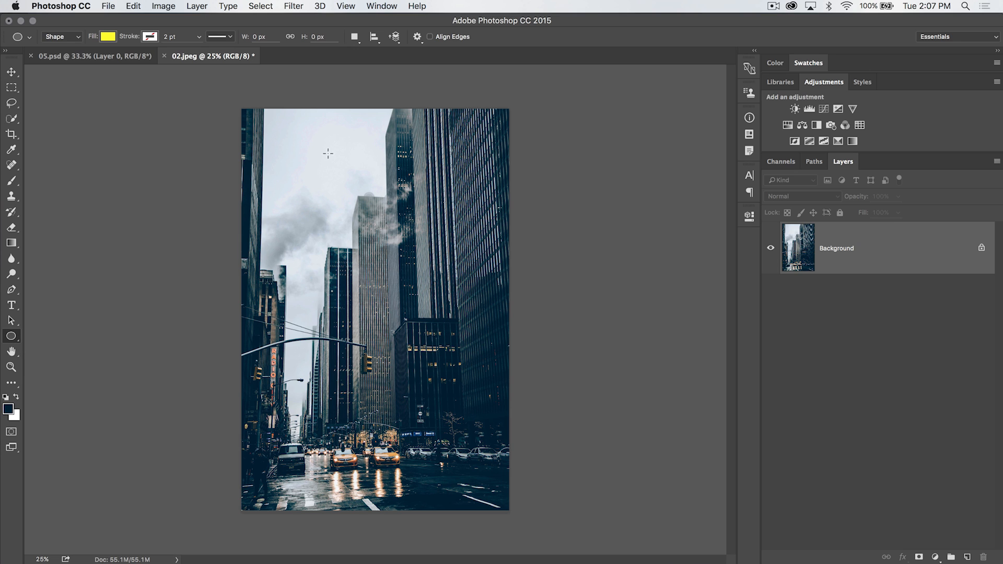
Draw a large yellow circle and subtract an overlapping circle to form a crescent.
drag(327, 153, 424, 319)
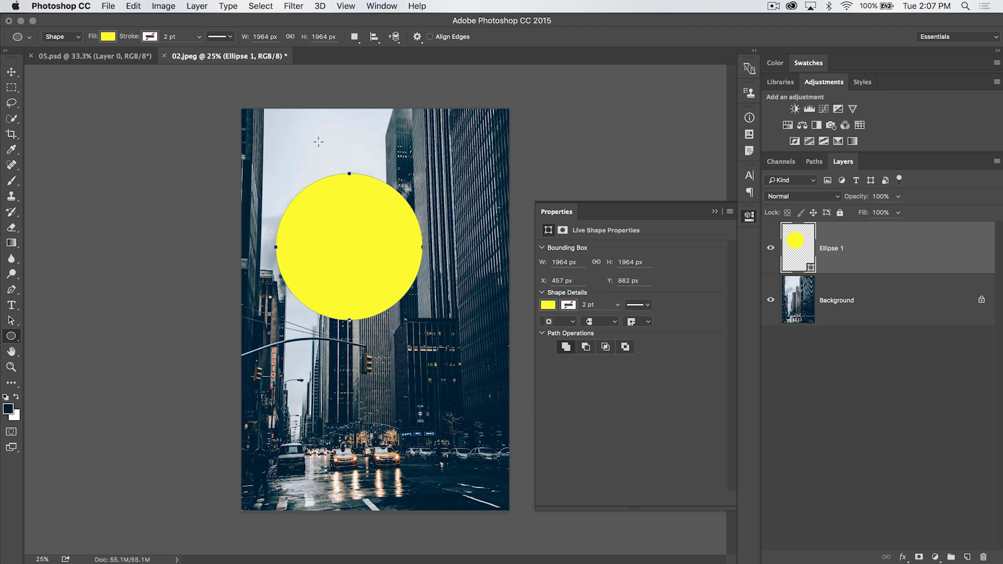
mouse_move(369, 128)
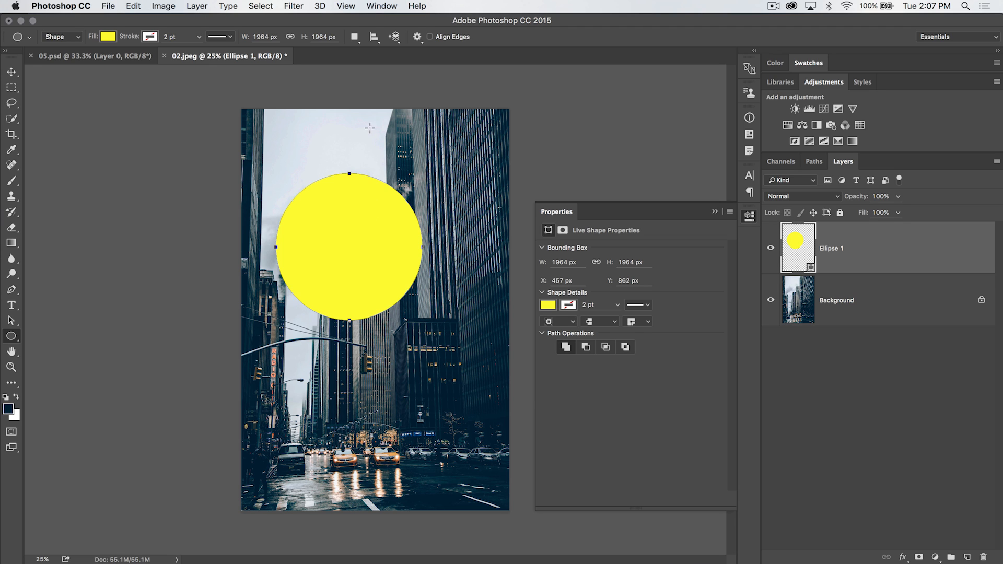
click(356, 36)
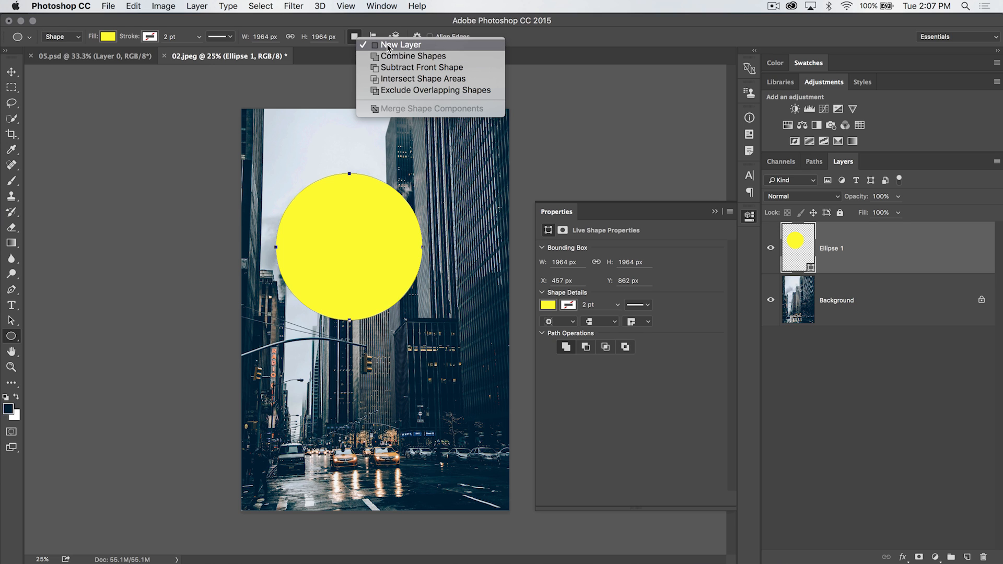
mouse_move(413, 56)
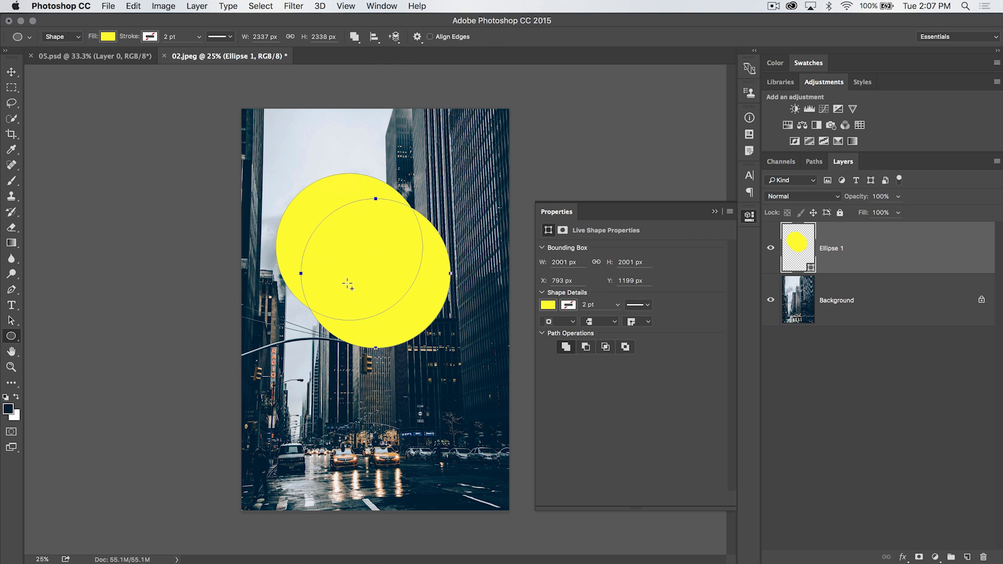
mouse_move(393, 216)
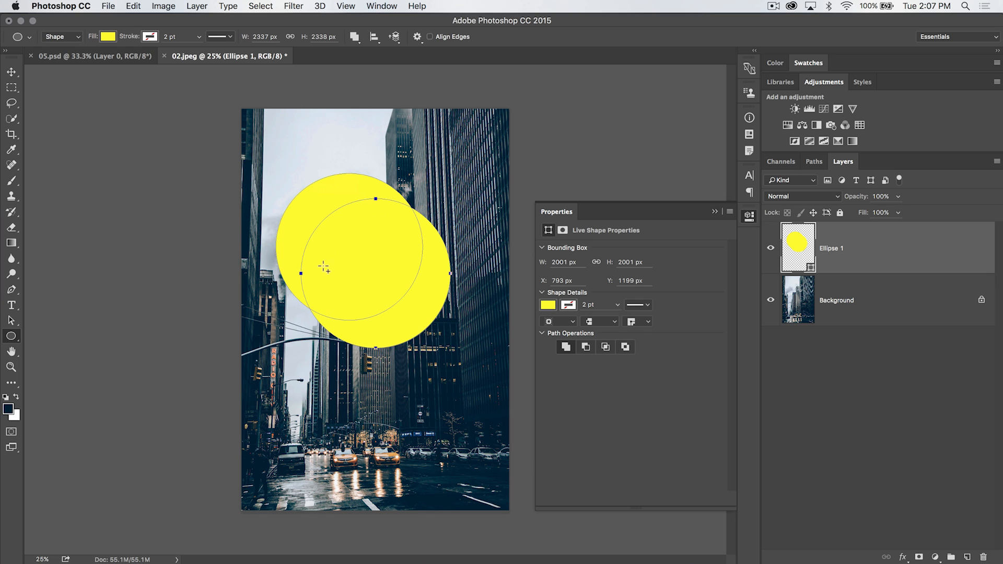
click(355, 37)
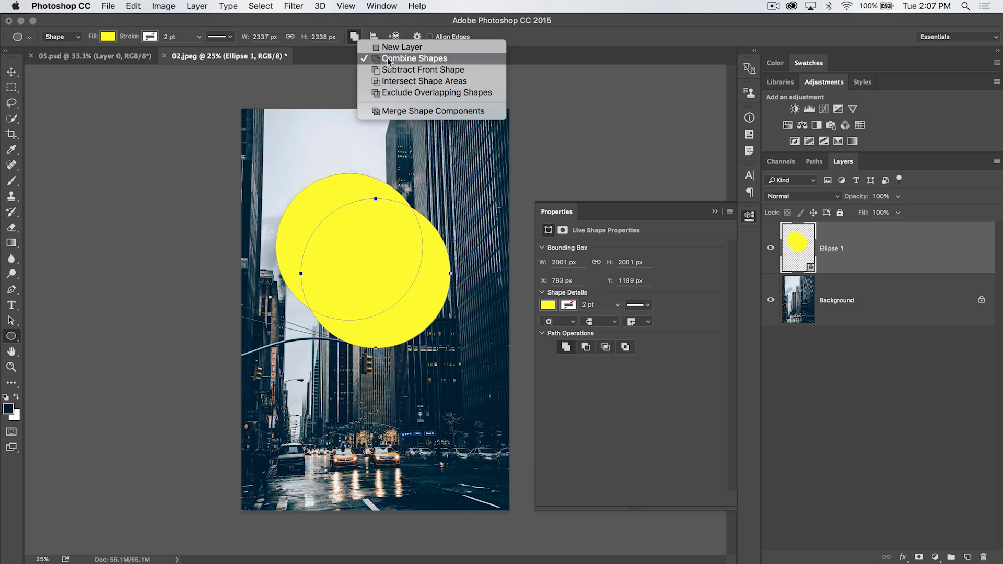
click(424, 69)
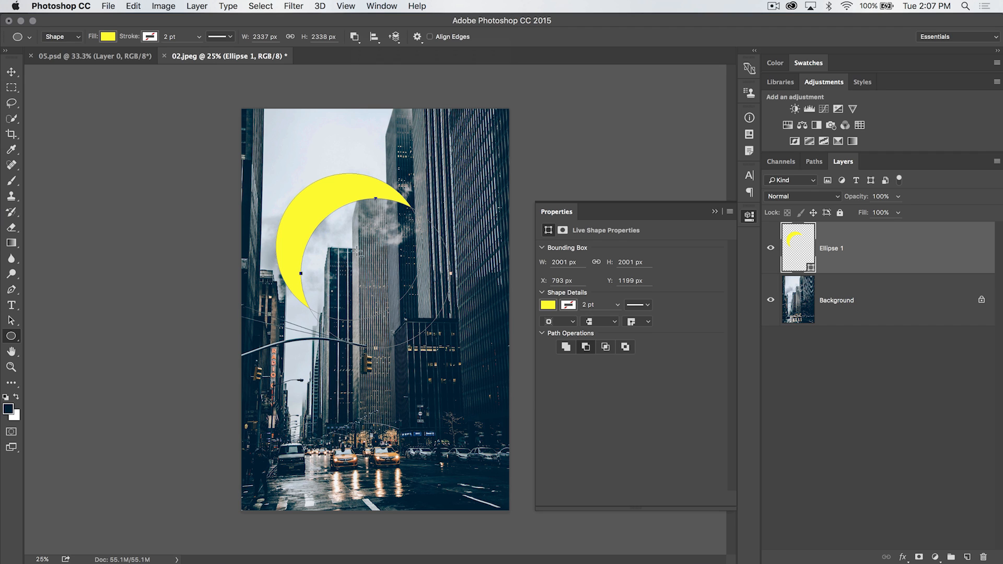
Move the yellow crescent higher into the sky with the Move tool.
click(11, 72)
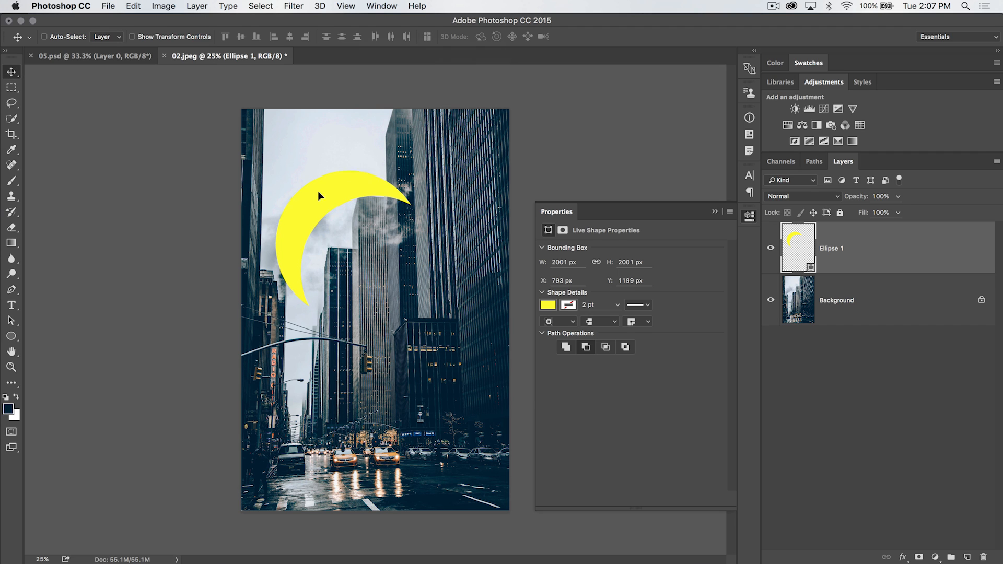
drag(320, 195, 326, 169)
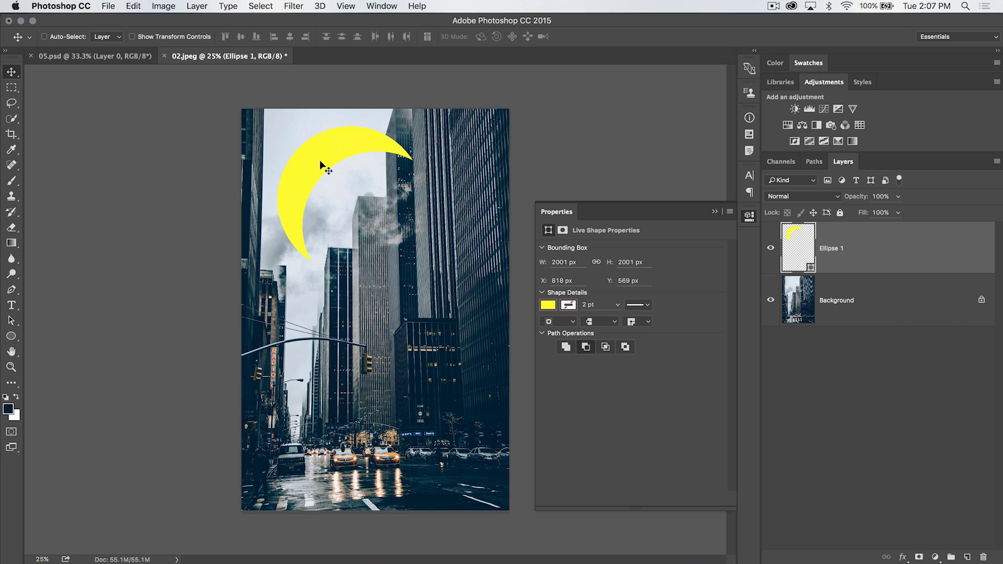
click(11, 336)
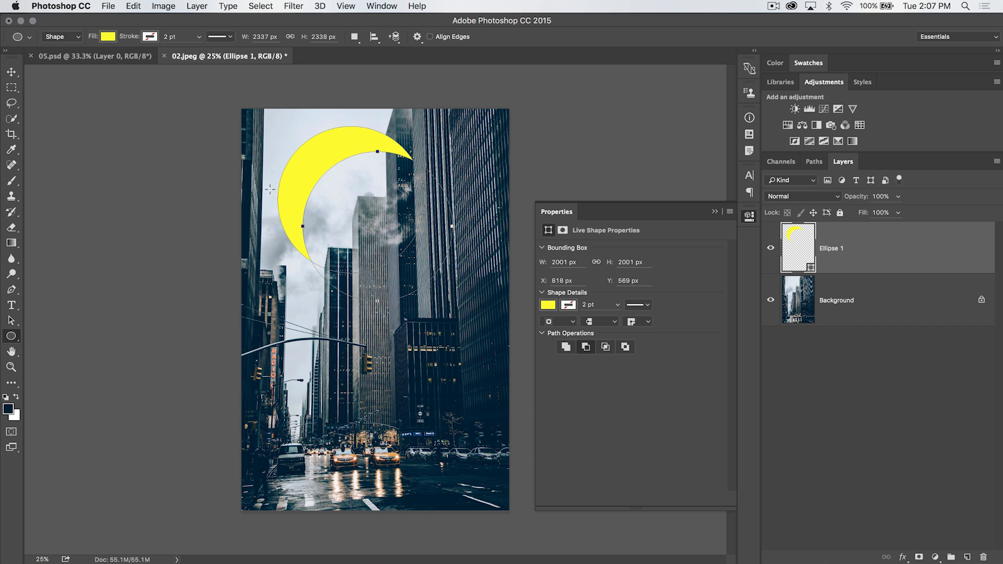
mouse_move(388, 258)
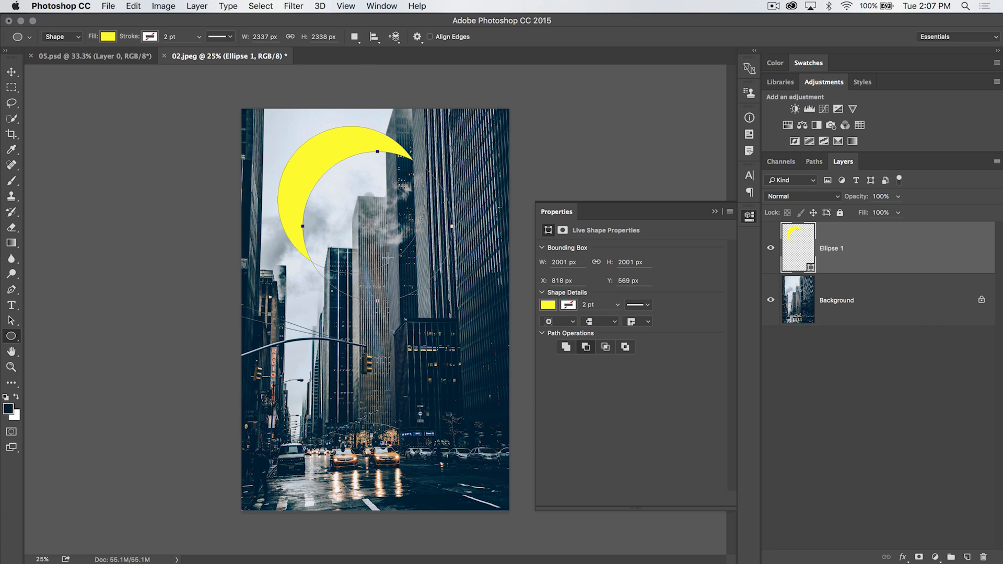
Merge the crescent's circles into one path and thicken its blue outline.
click(354, 36)
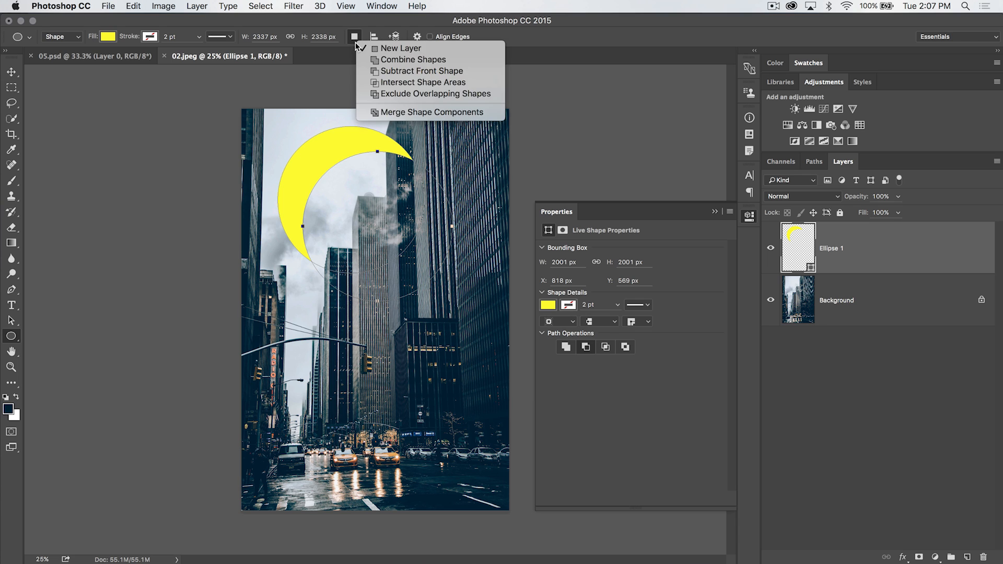
click(432, 111)
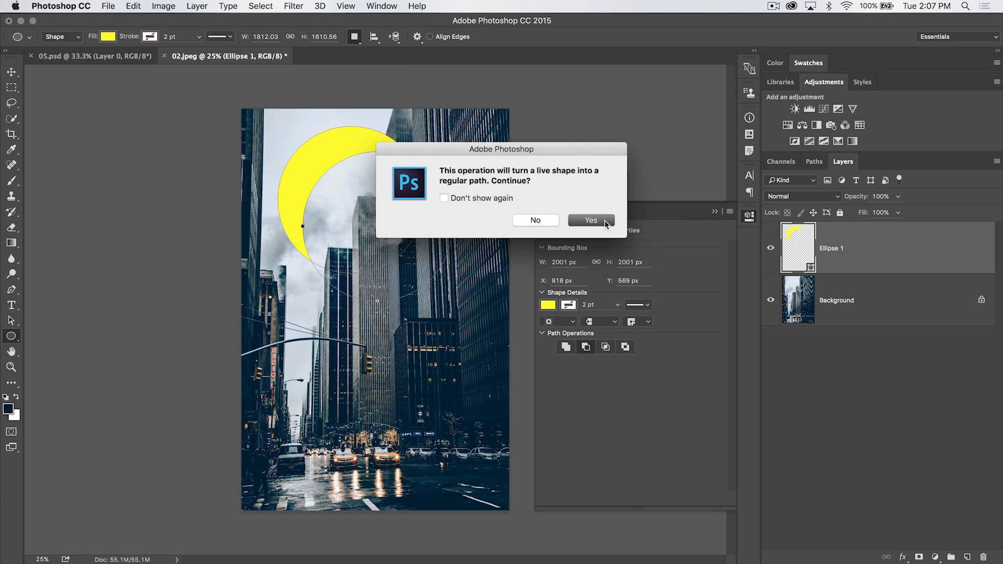
click(590, 220)
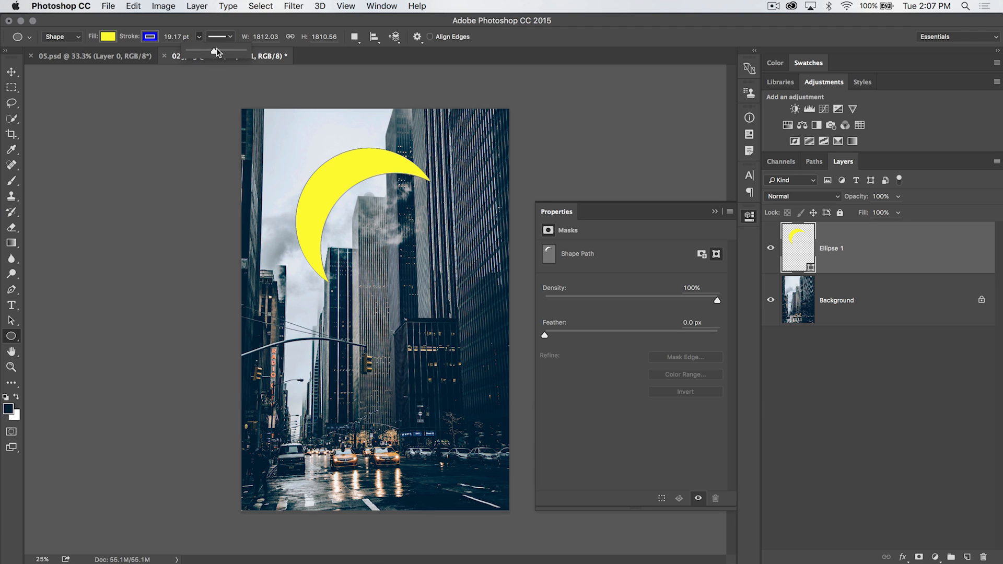
drag(194, 50, 225, 51)
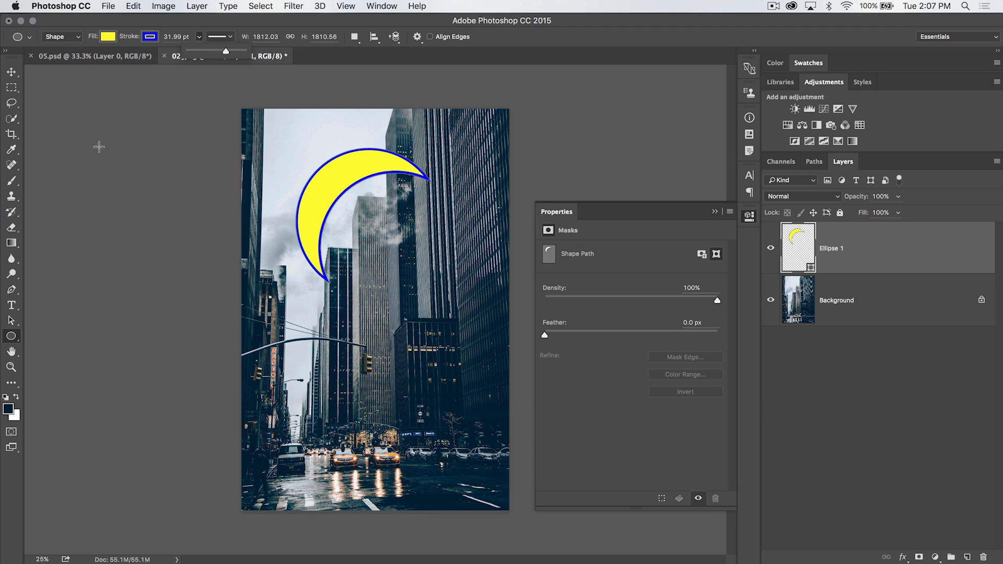
click(12, 72)
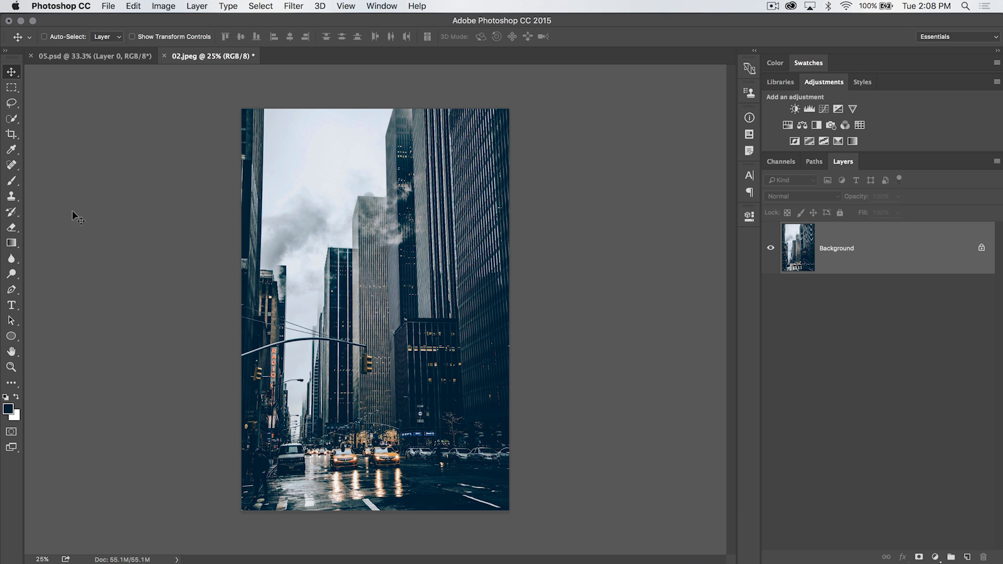
Set the Pen tool to Shape mode with a green fill.
click(11, 289)
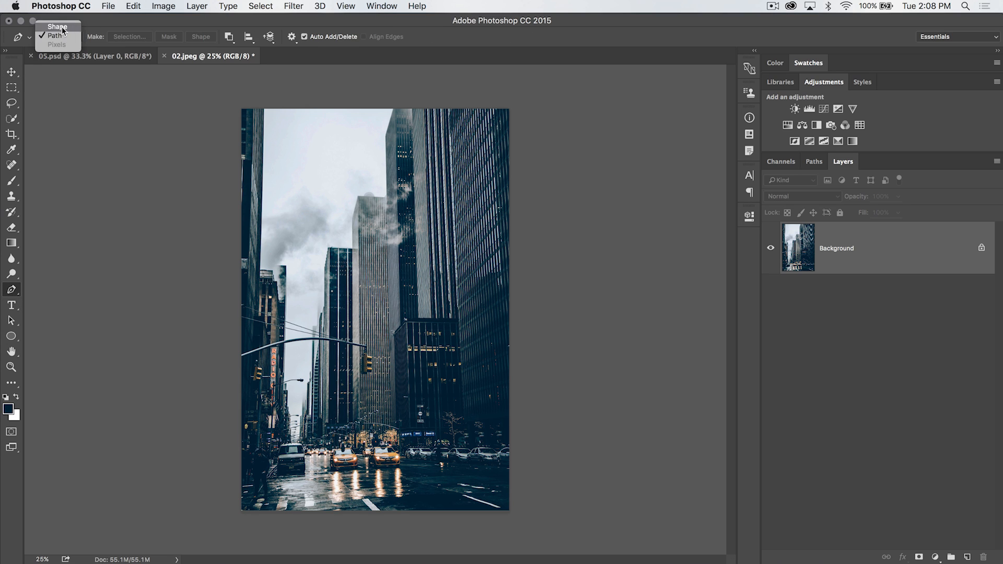
click(57, 27)
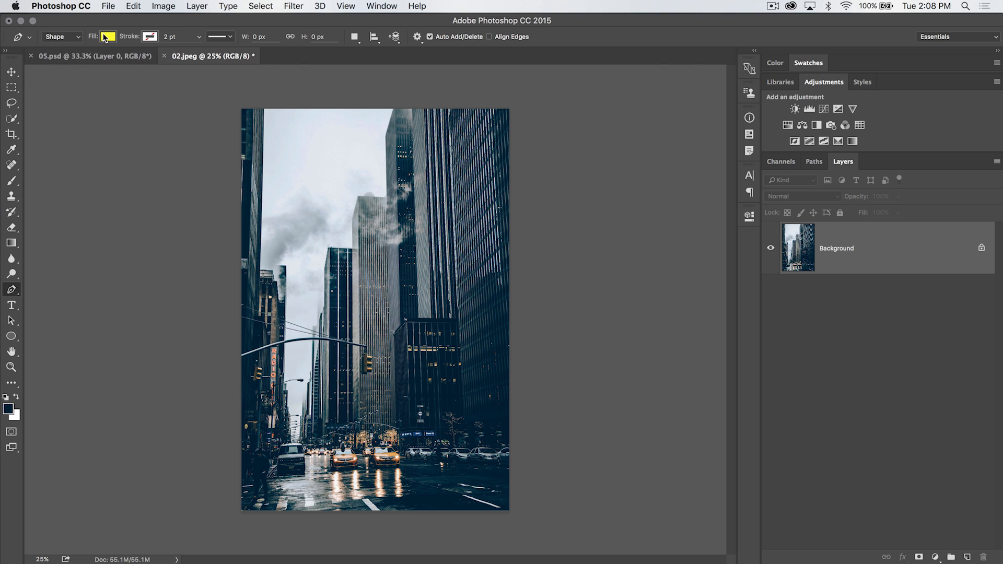
click(107, 36)
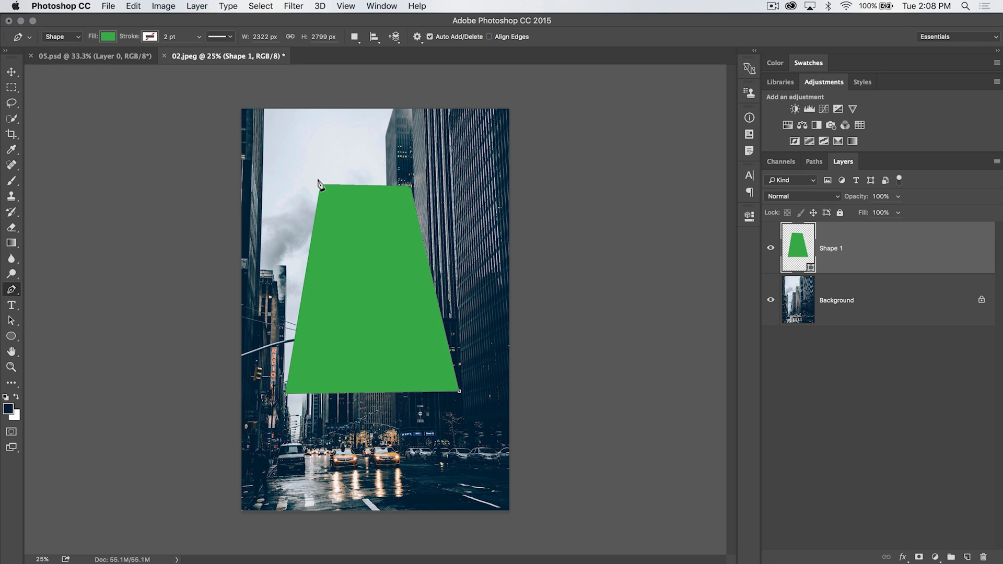
mouse_move(830, 234)
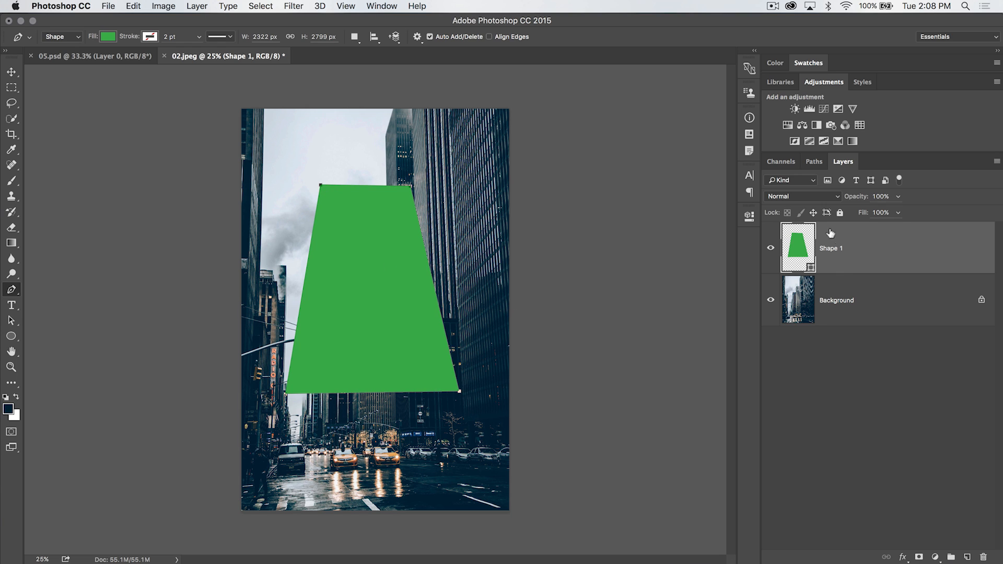
Set Path Operations to Combine Shapes for the next Pen path.
click(354, 36)
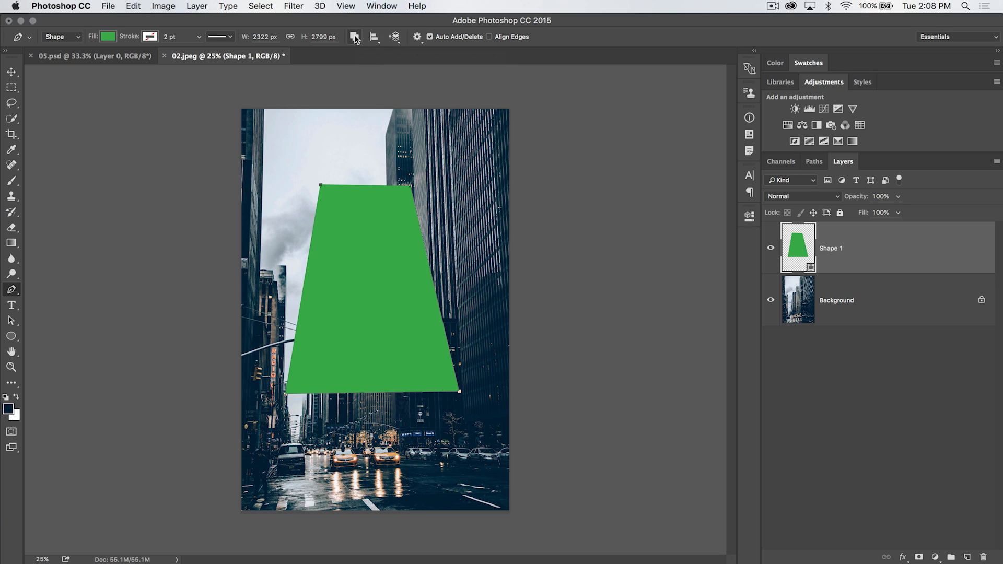
mouse_move(357, 153)
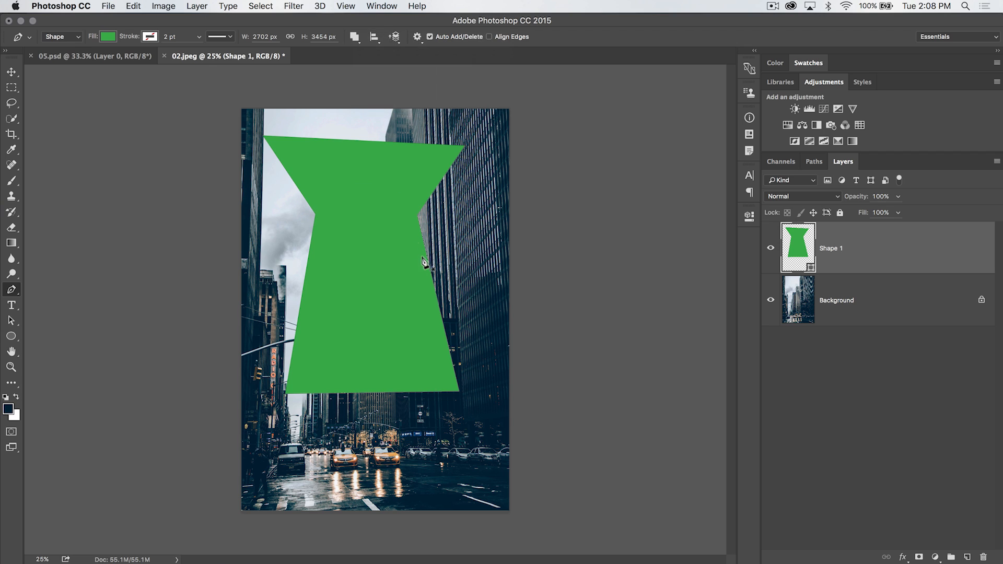
mouse_move(344, 107)
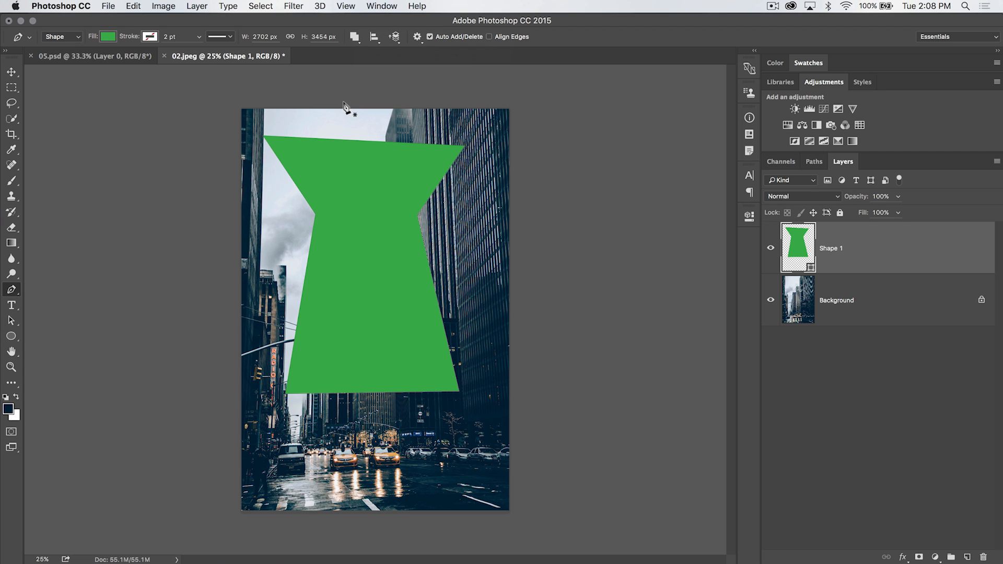
mouse_move(336, 114)
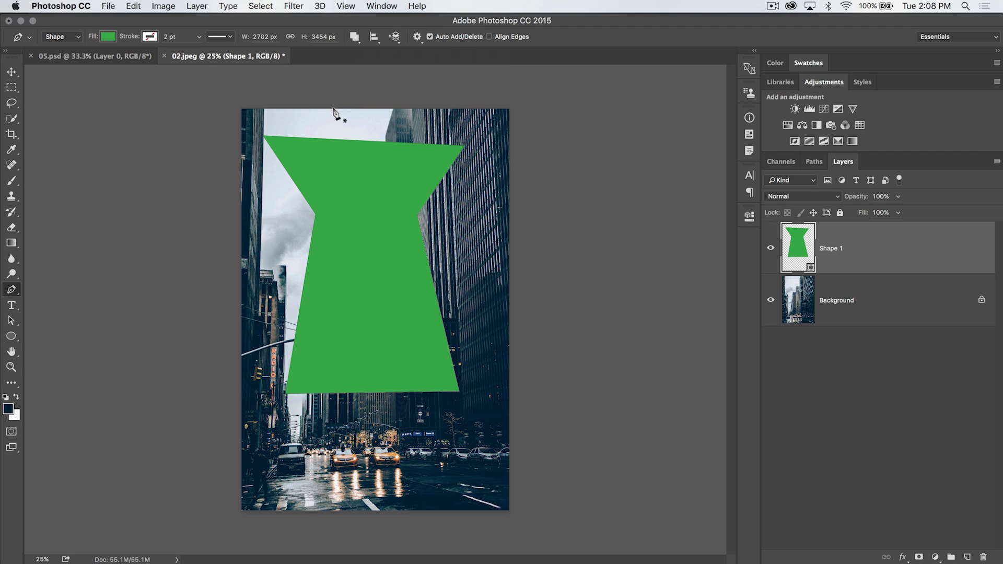
Draw a tall rectangle down the shape's middle and subtract it from the green shape.
drag(338, 115, 338, 414)
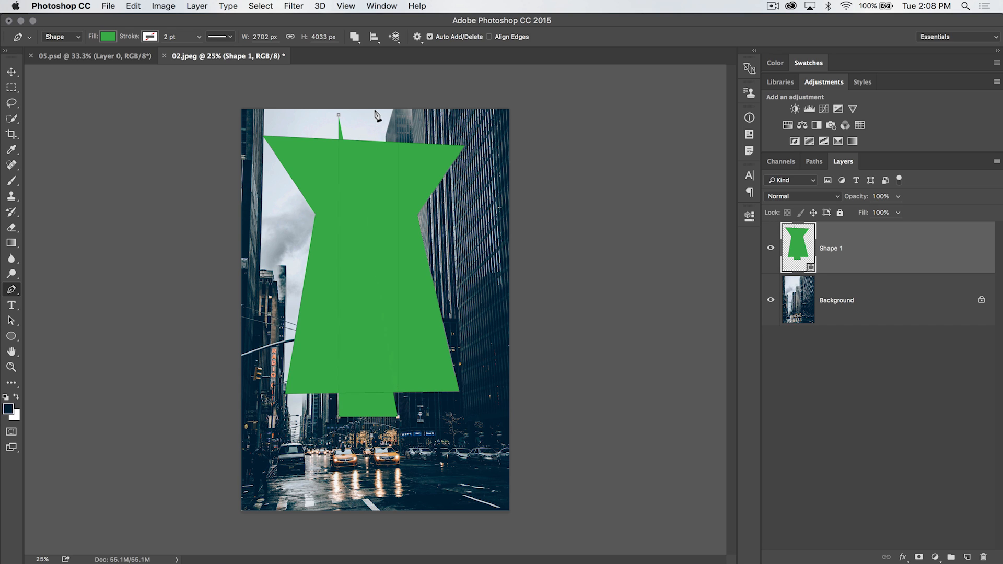
drag(338, 115, 384, 119)
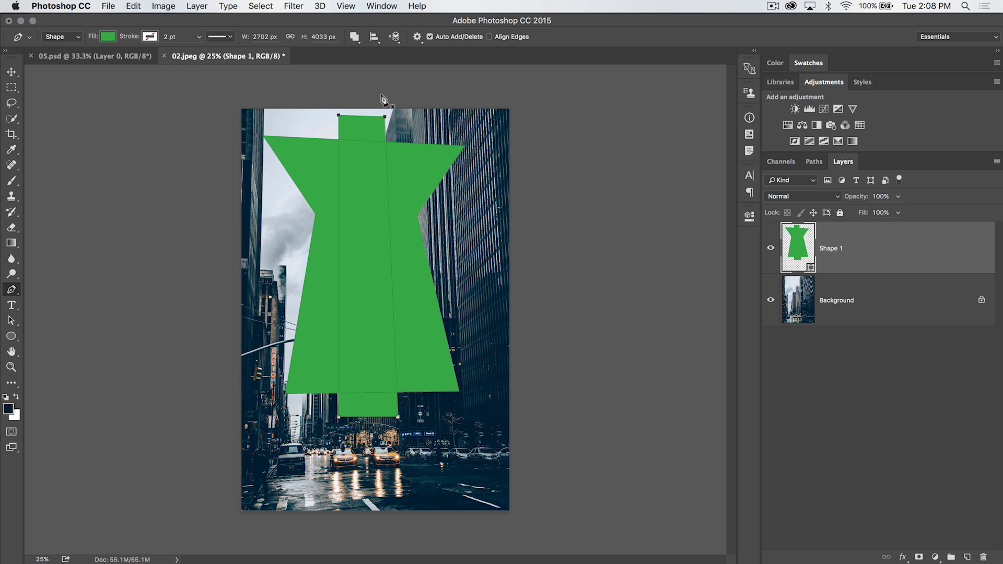
click(355, 36)
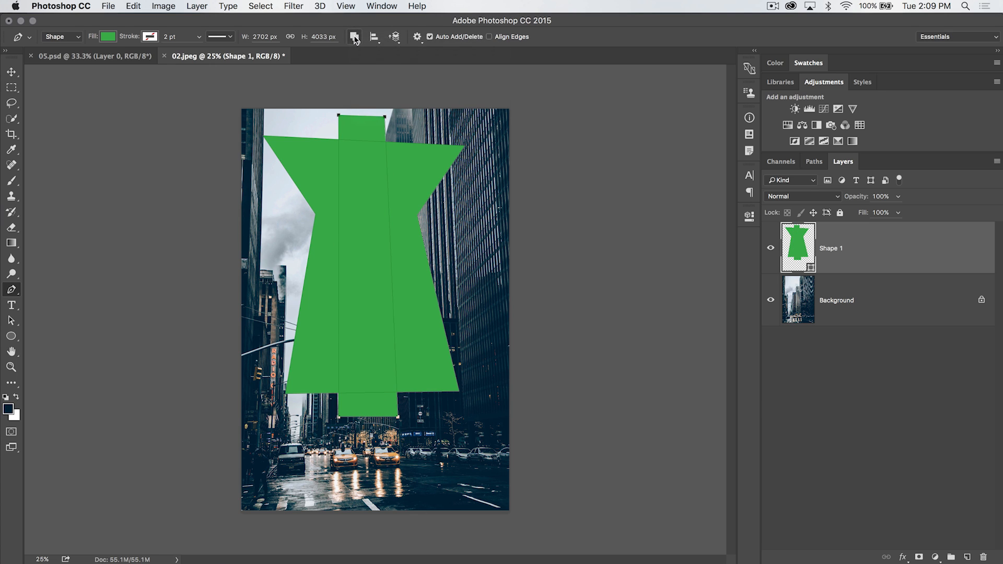
click(355, 36)
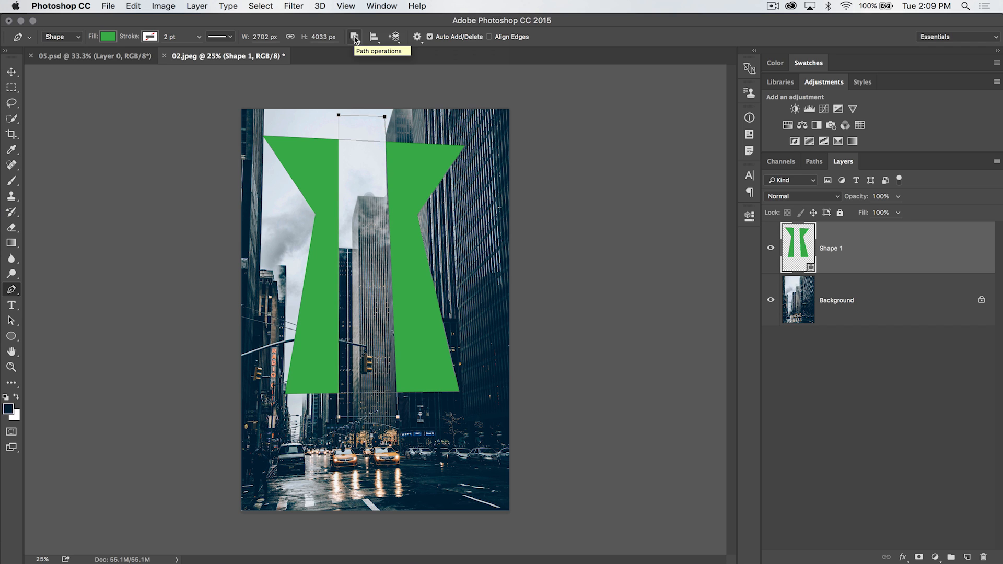
mouse_move(388, 189)
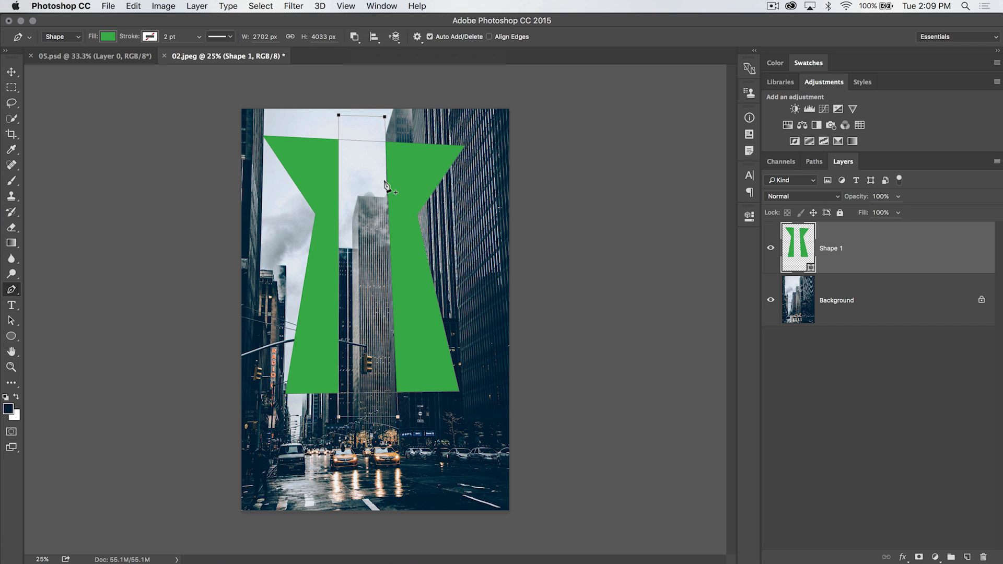
Try Intersect Shape Areas to keep only the rectangle's overlap.
click(353, 37)
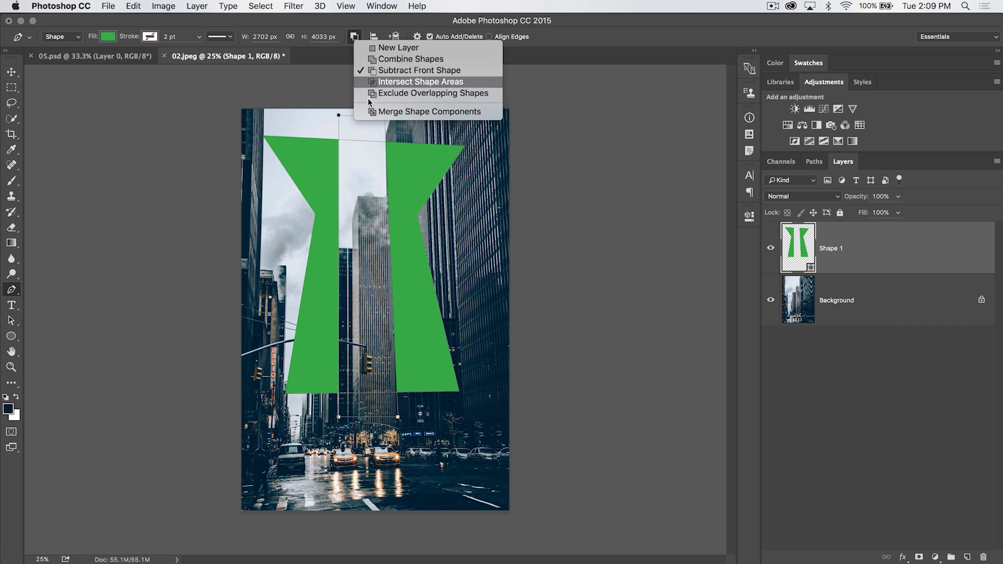
click(421, 81)
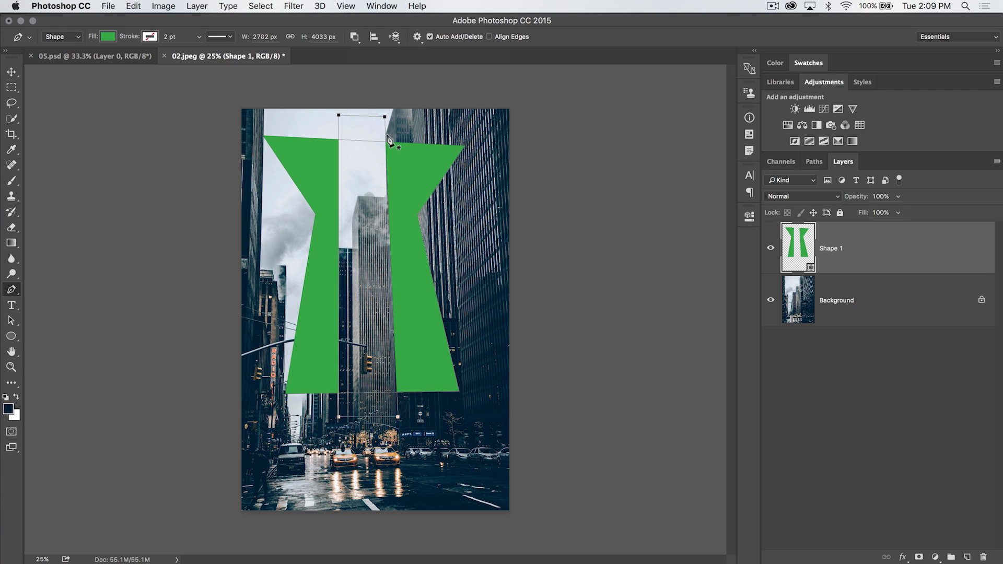
click(354, 36)
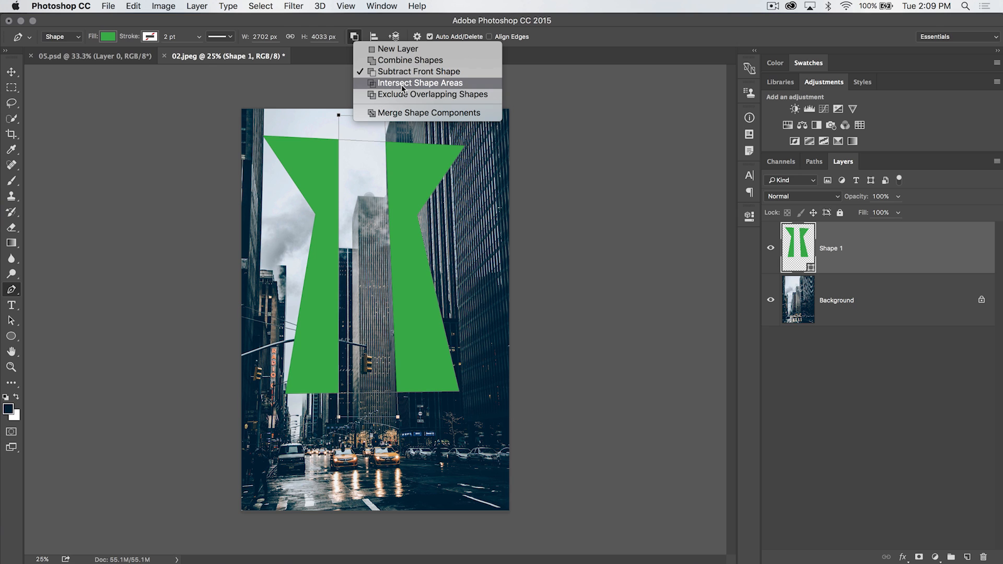
mouse_move(331, 65)
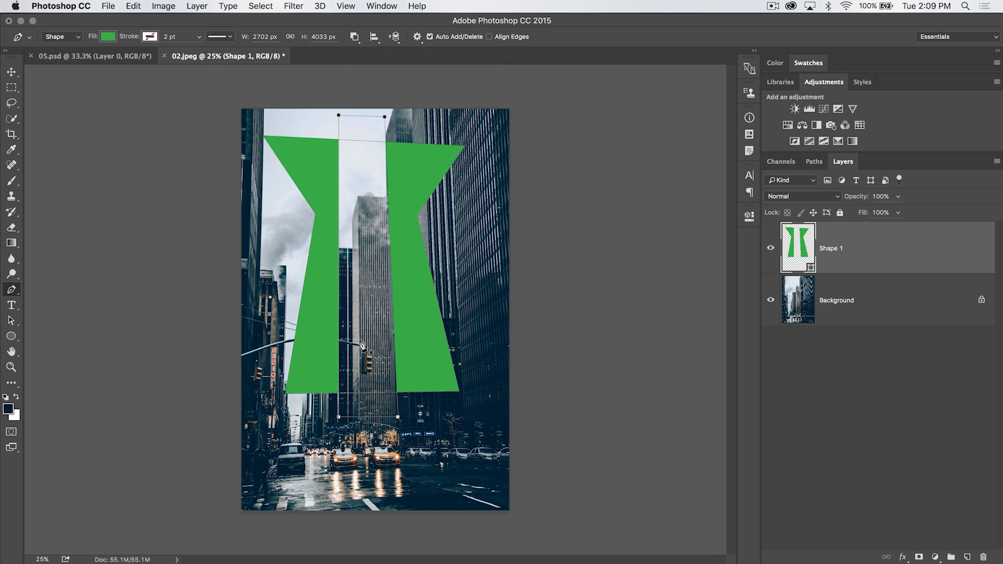
mouse_move(381, 106)
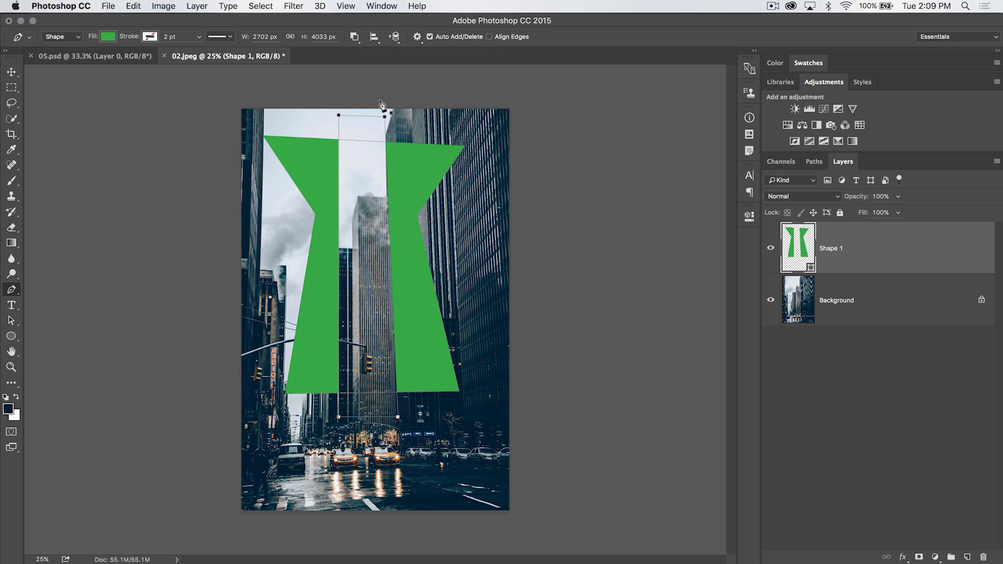
click(356, 36)
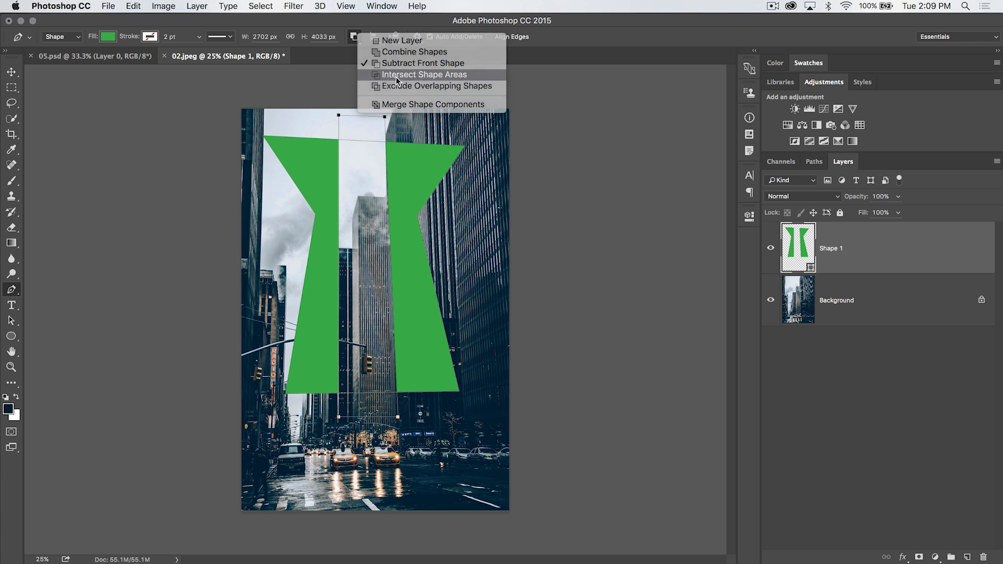
click(424, 75)
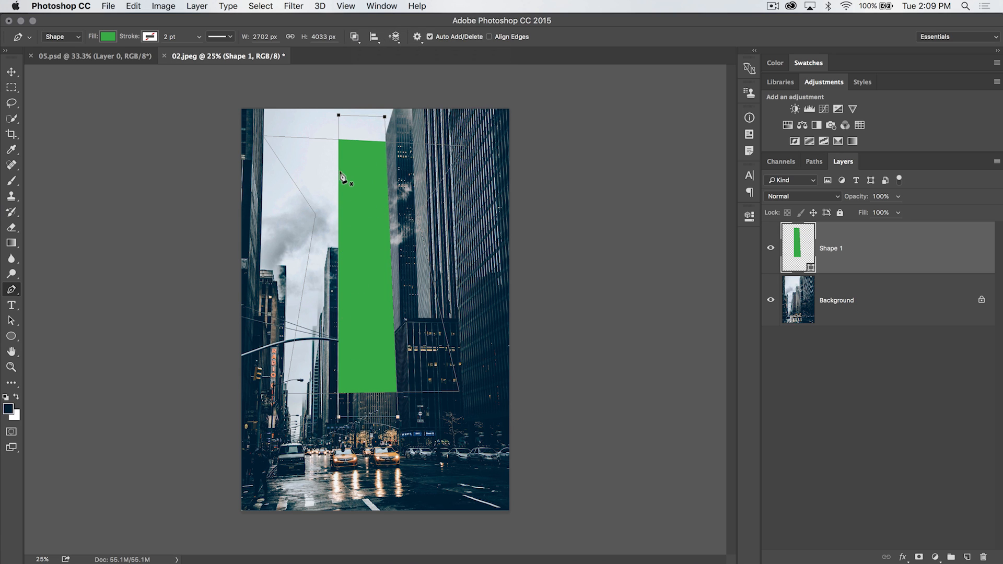
Switch to Exclude Overlapping Shapes so the centre overlap becomes empty.
click(354, 37)
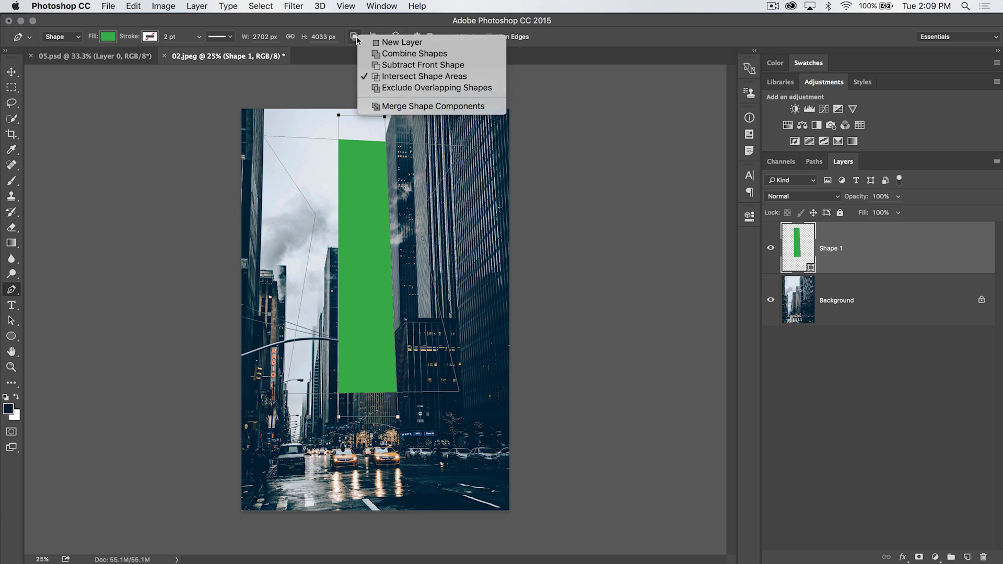
mouse_move(436, 88)
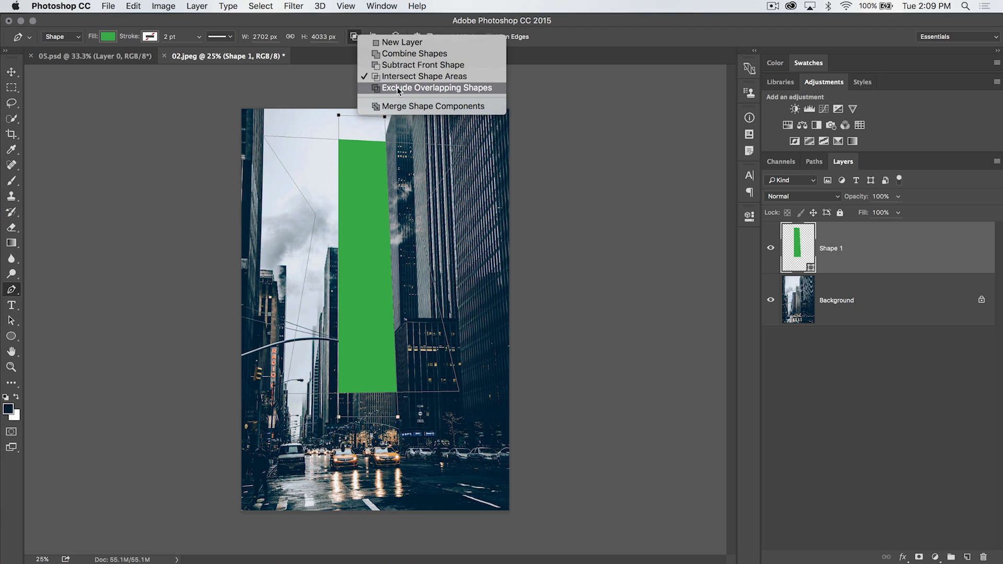
click(437, 88)
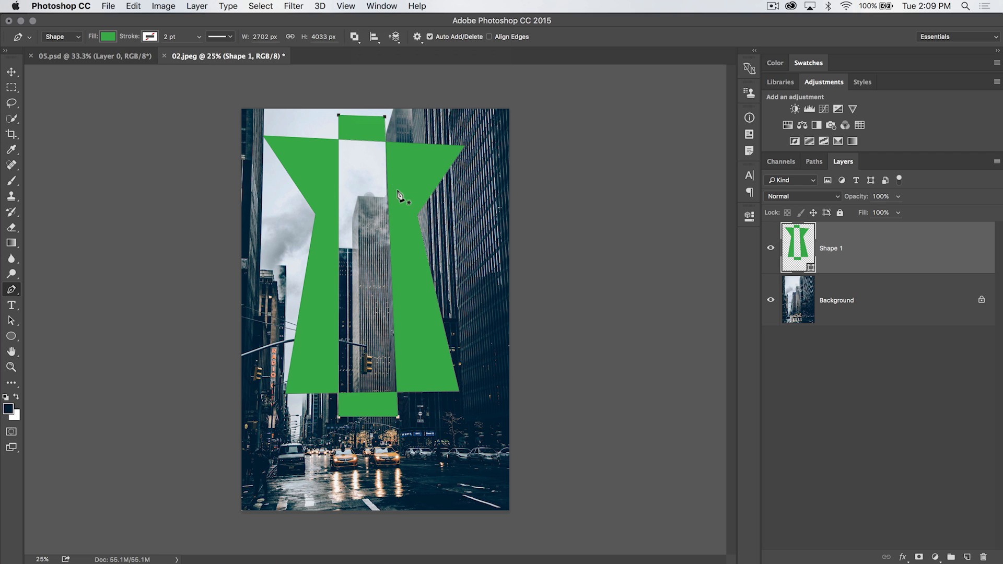
click(355, 36)
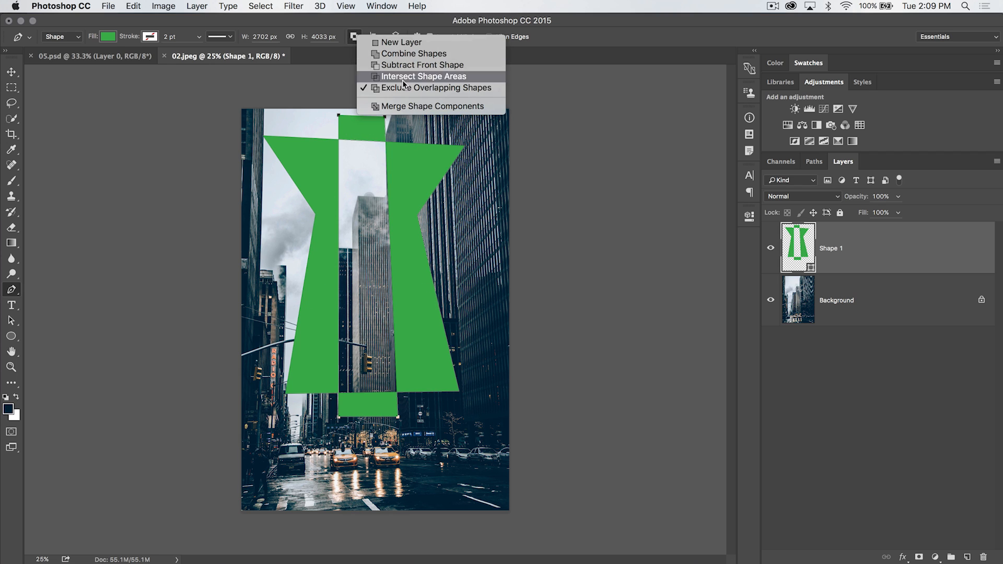
mouse_move(413, 53)
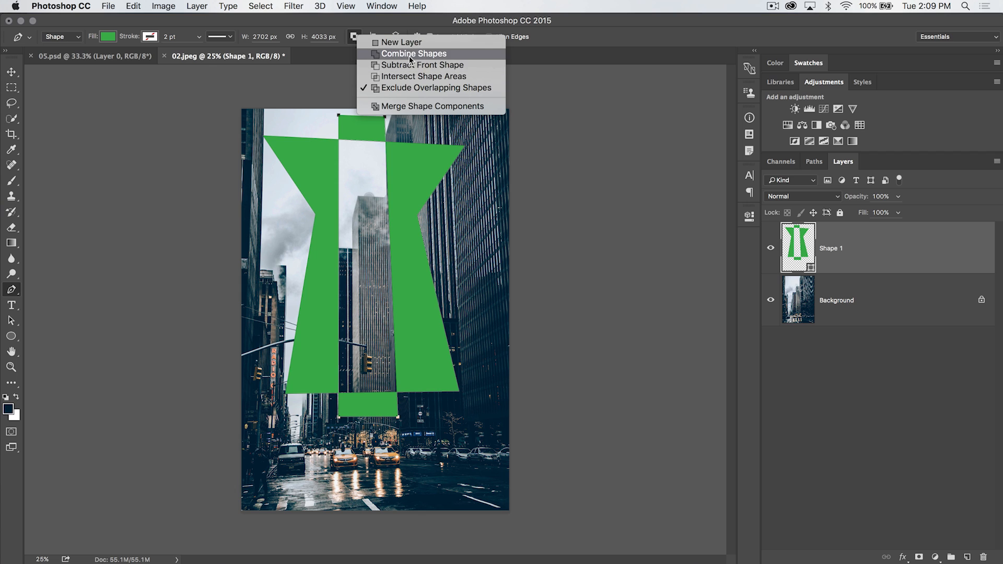
mouse_move(402, 58)
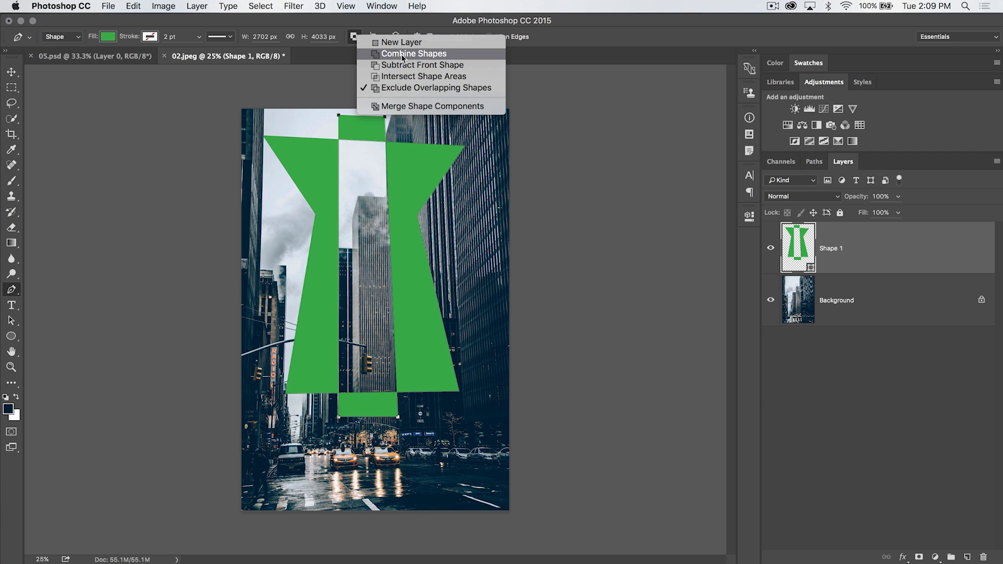
Apply Subtract Front Shape, leaving only the top and bottom green rectangles.
click(413, 54)
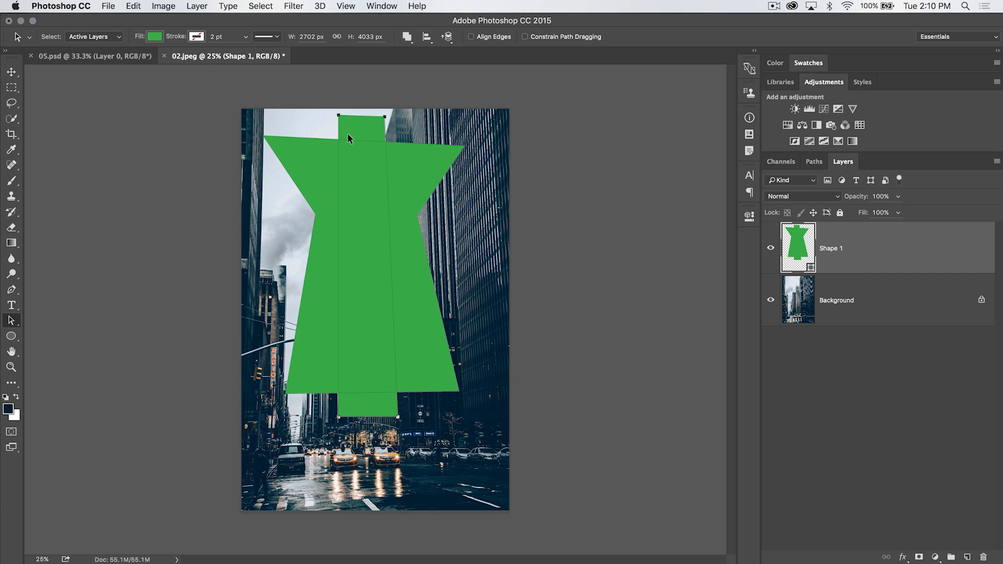
mouse_move(377, 93)
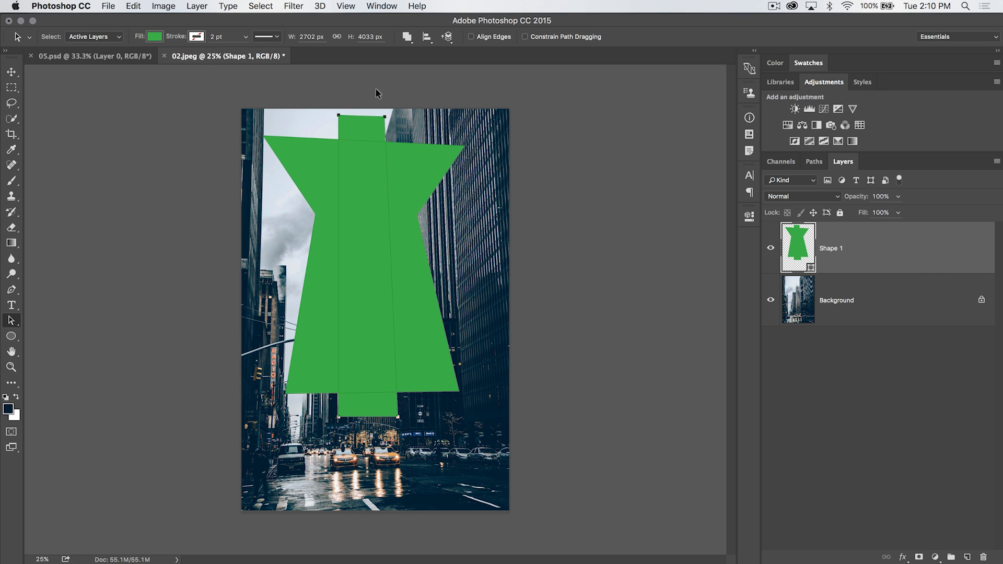
click(408, 37)
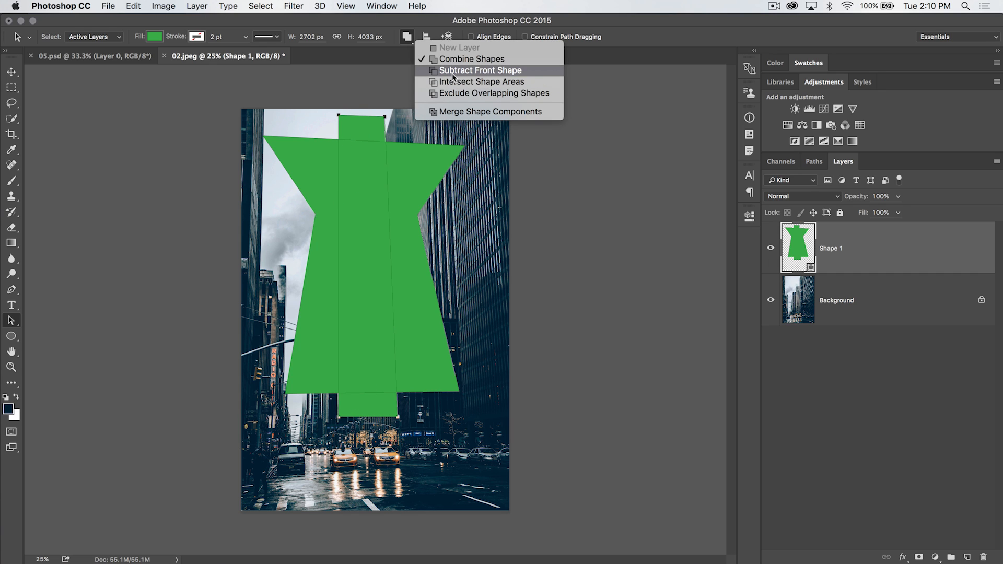
mouse_move(446, 31)
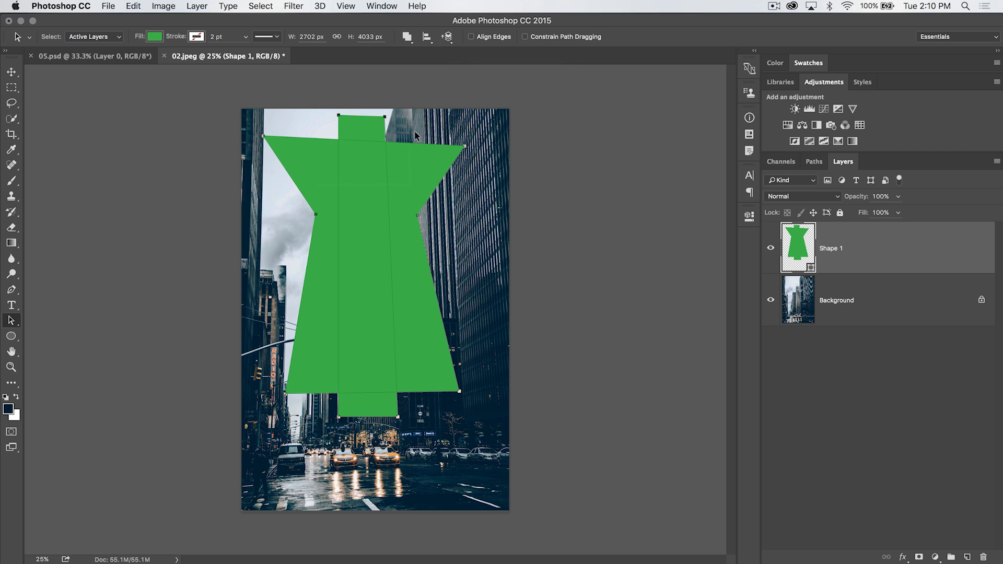
click(407, 36)
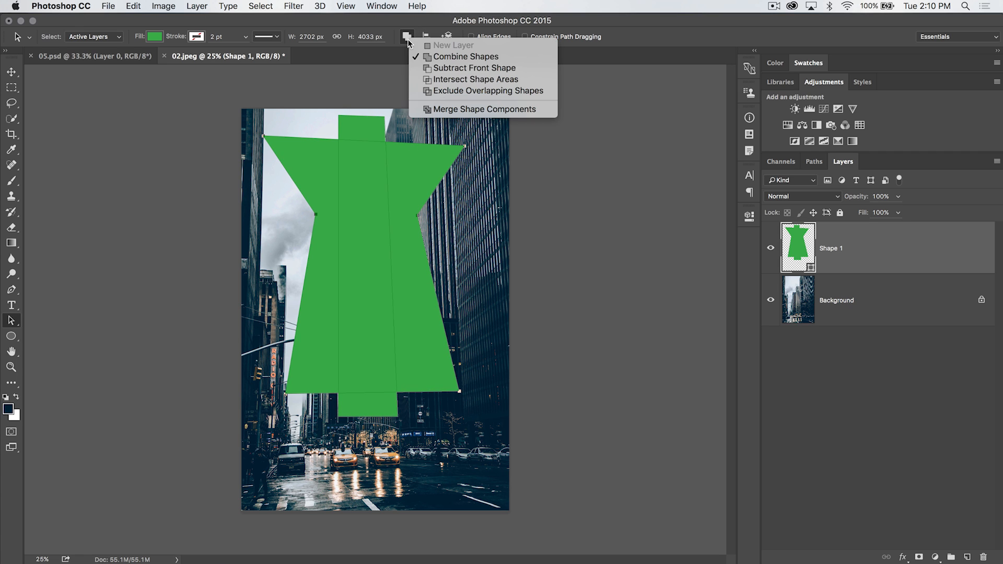
click(490, 91)
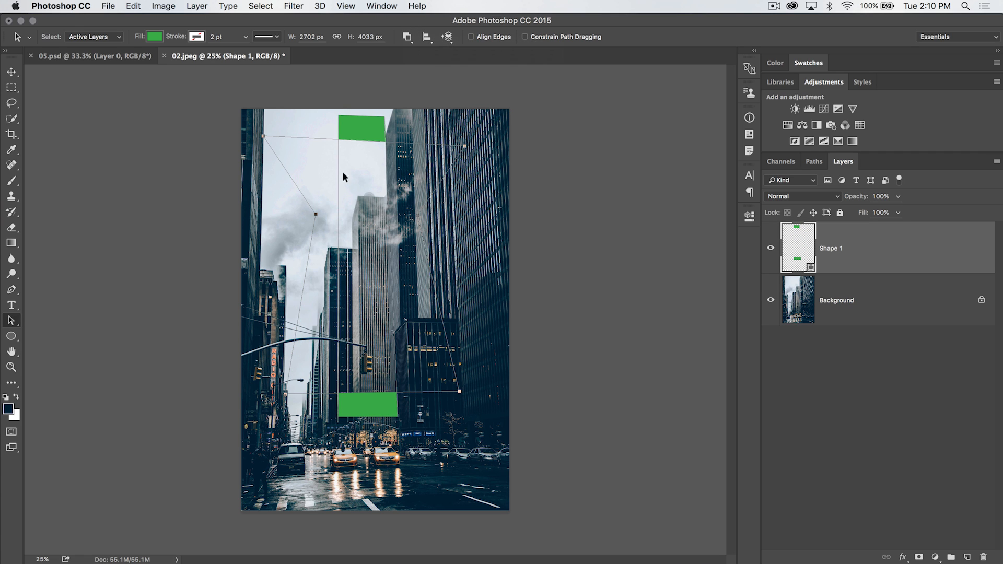
mouse_move(352, 130)
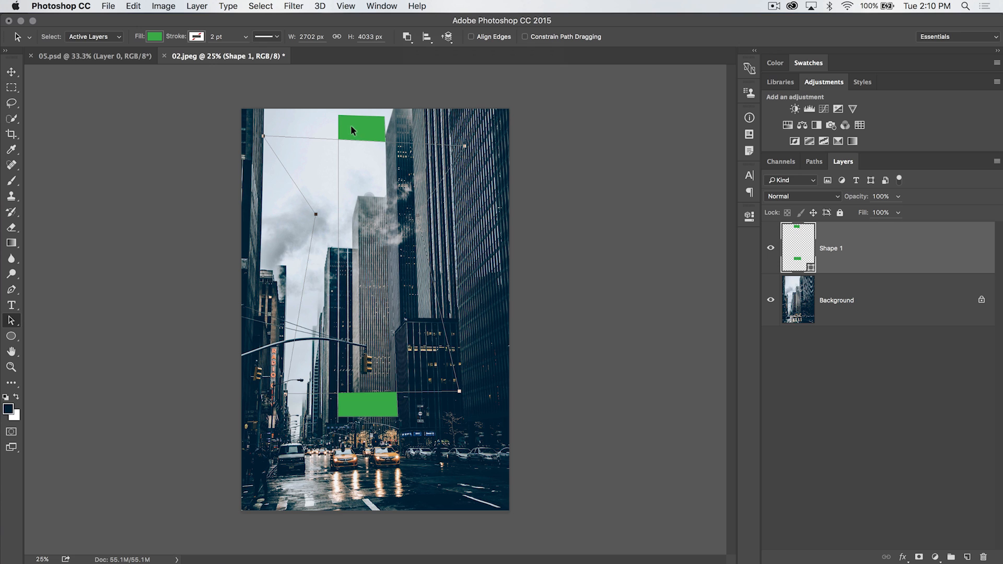
mouse_move(399, 169)
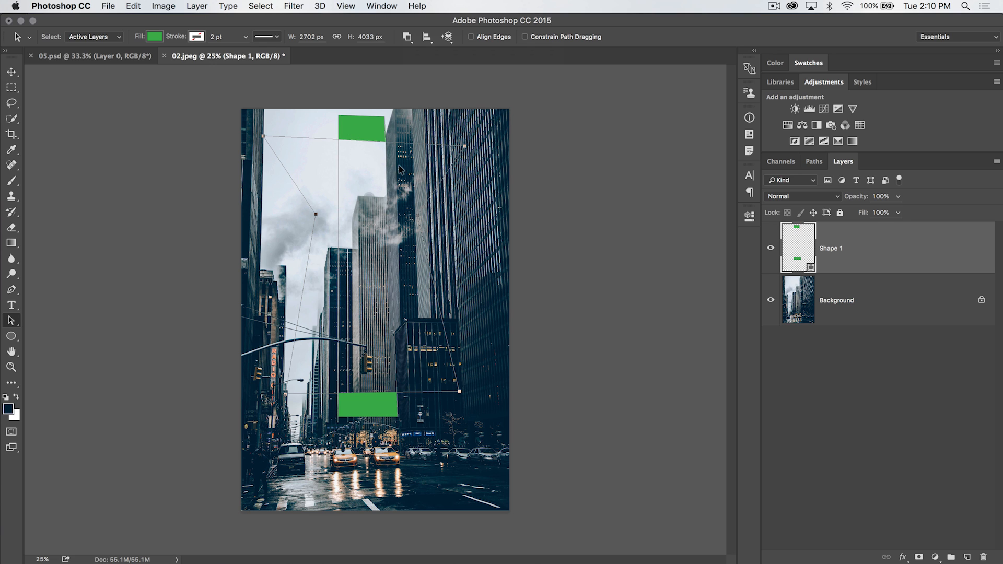
click(407, 37)
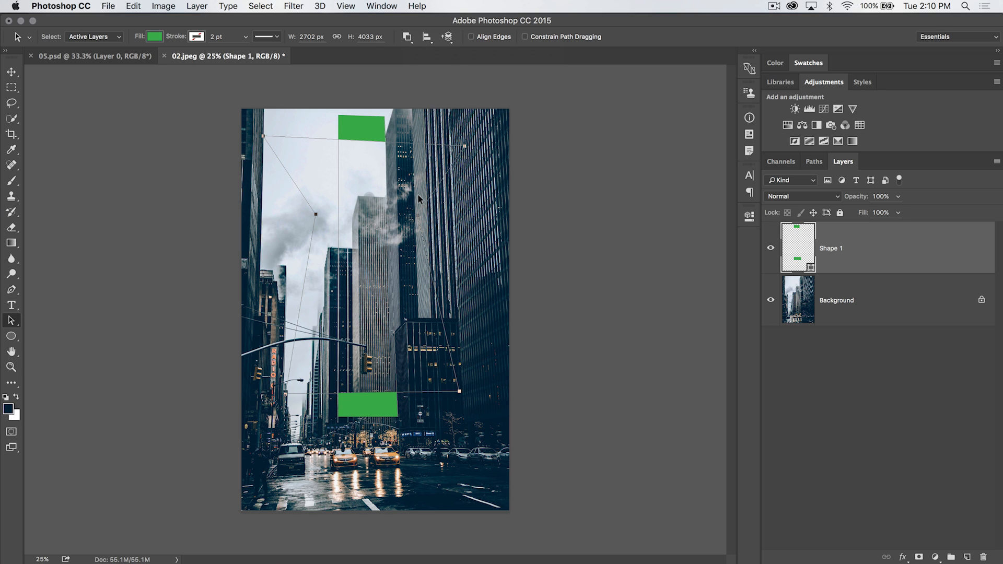
Open the Path Arrangement menu to reorder shapes within Shape 1.
click(447, 37)
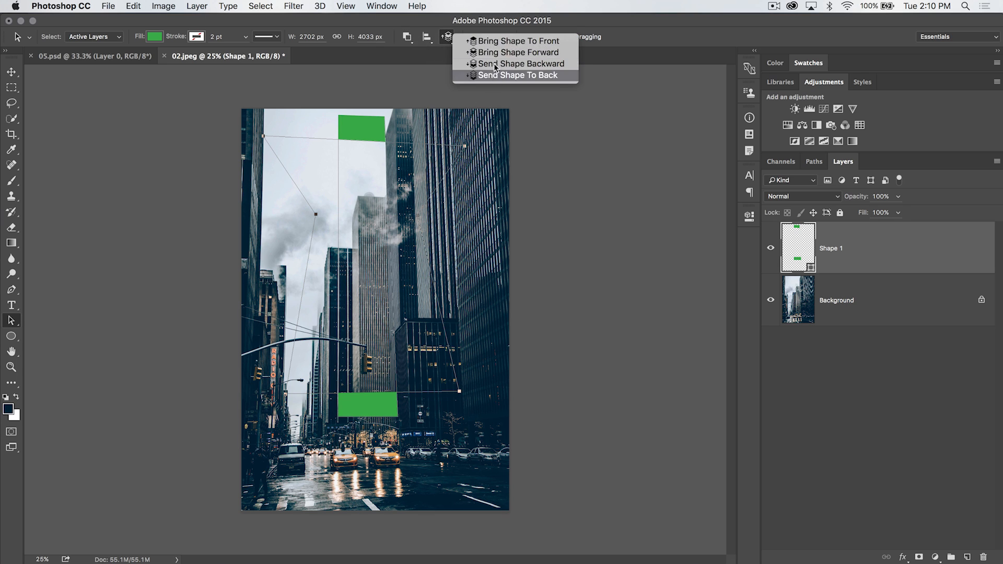
mouse_move(519, 51)
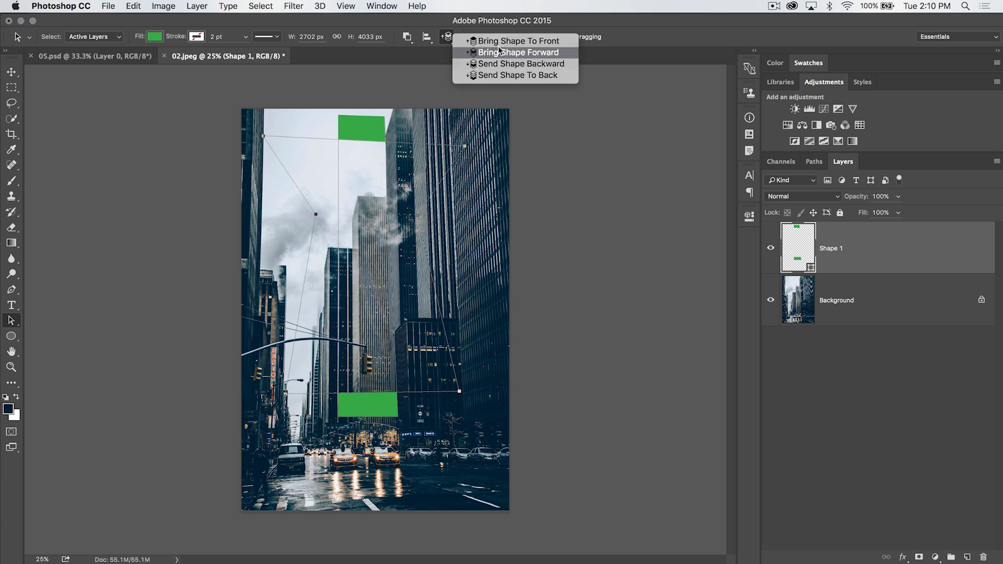
mouse_move(521, 63)
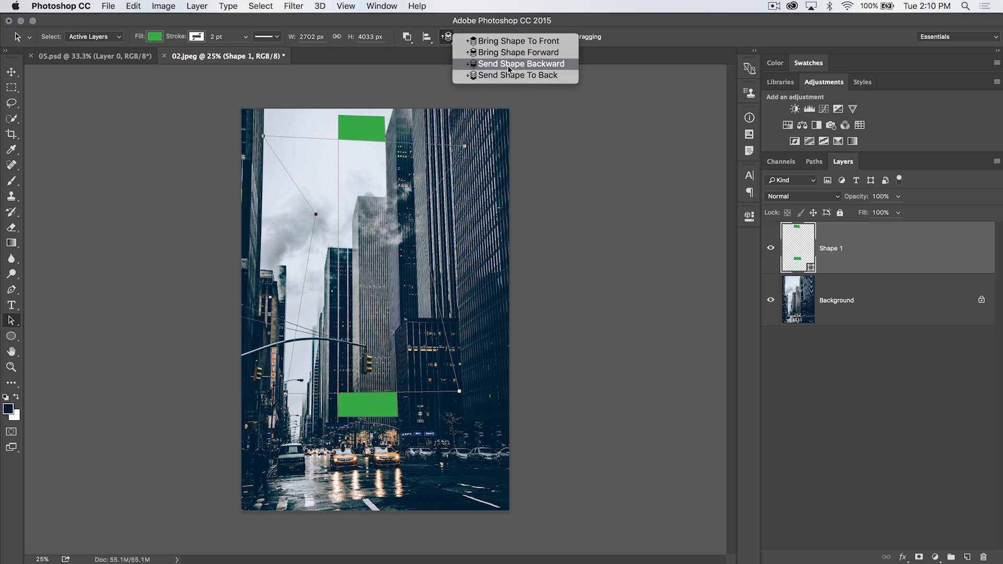
mouse_move(517, 41)
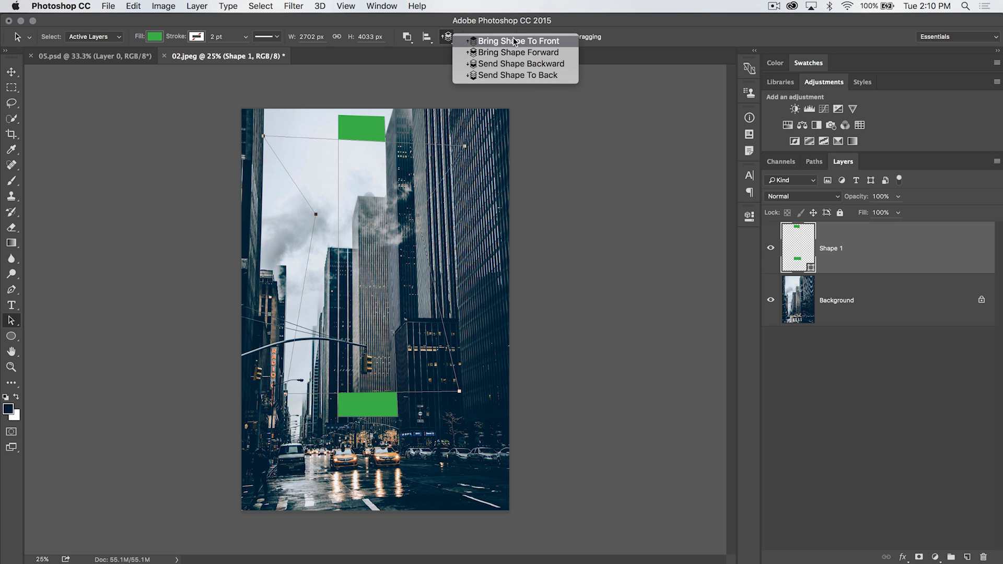
mouse_move(571, 138)
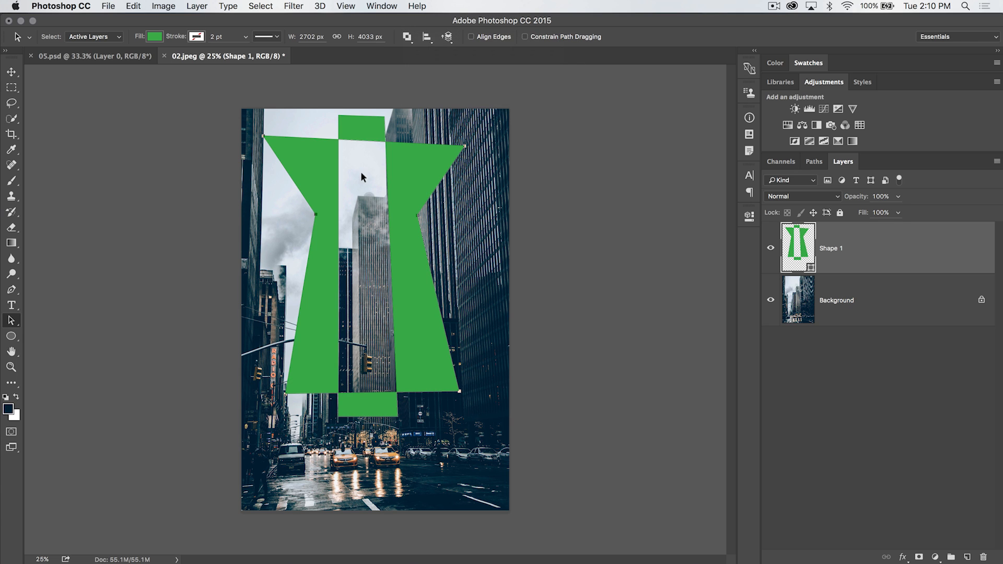
Merge Shape Components into one outline and fill it with dark navy sampled from the photo.
click(407, 37)
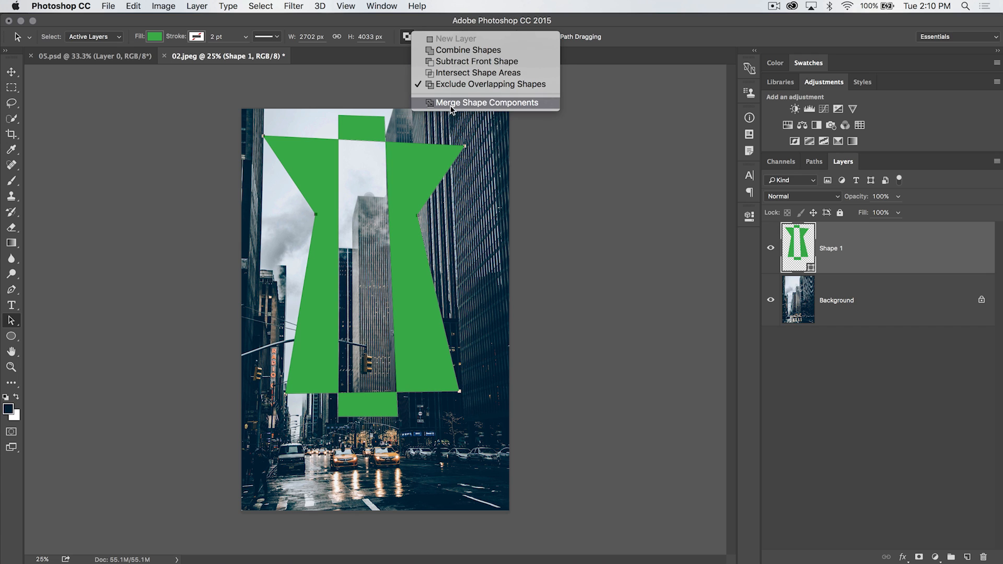
mouse_move(460, 107)
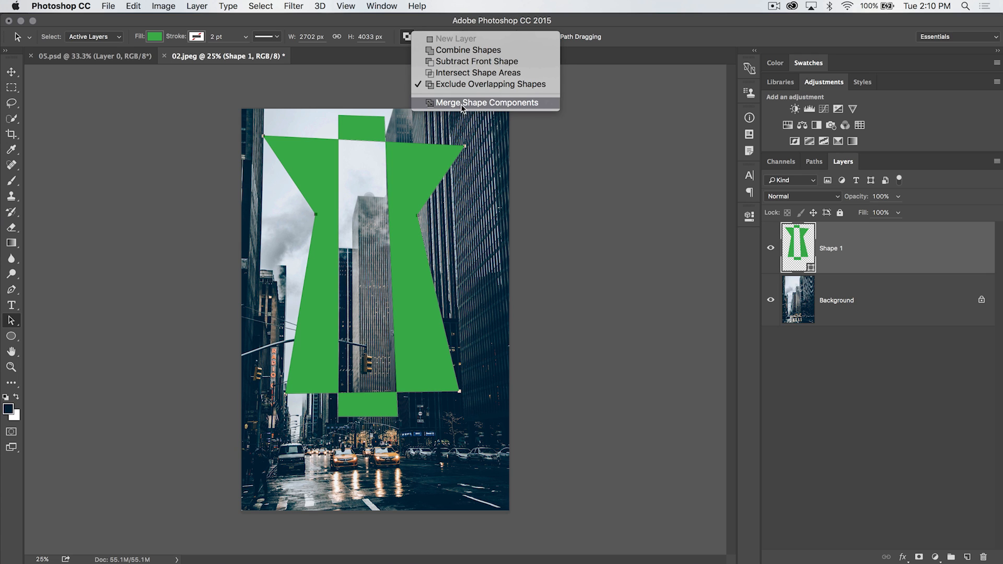
click(486, 102)
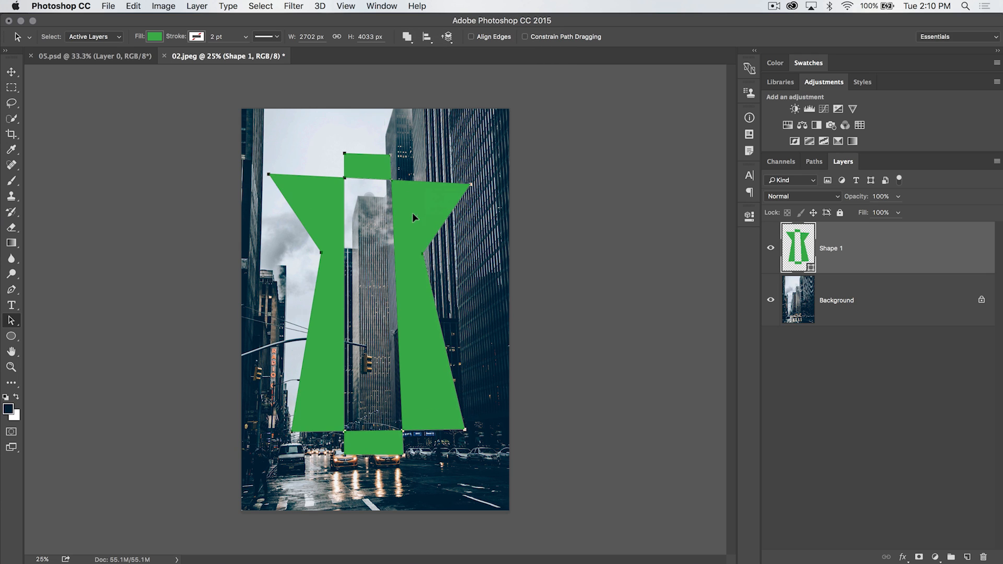
mouse_move(414, 199)
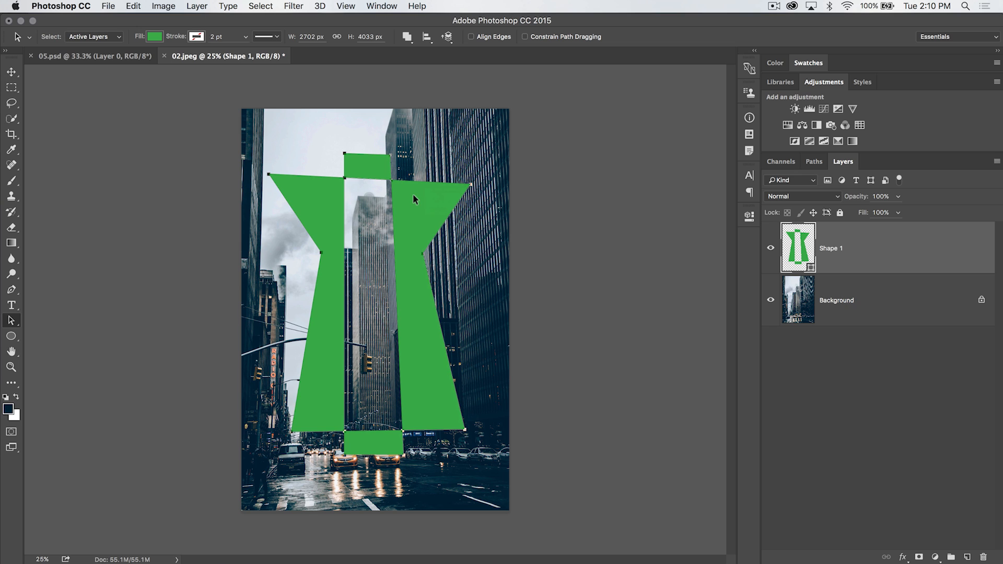
mouse_move(836, 248)
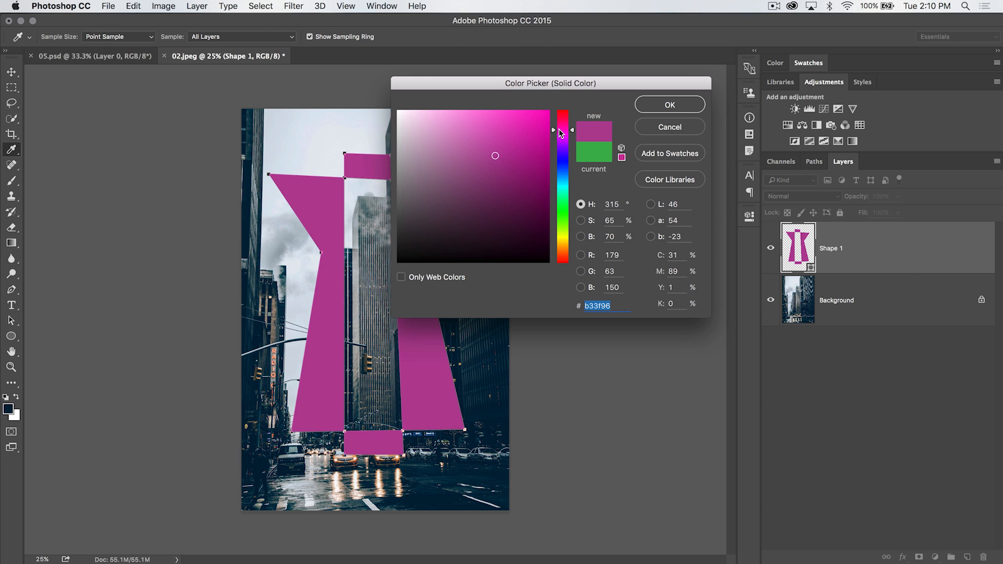
click(669, 104)
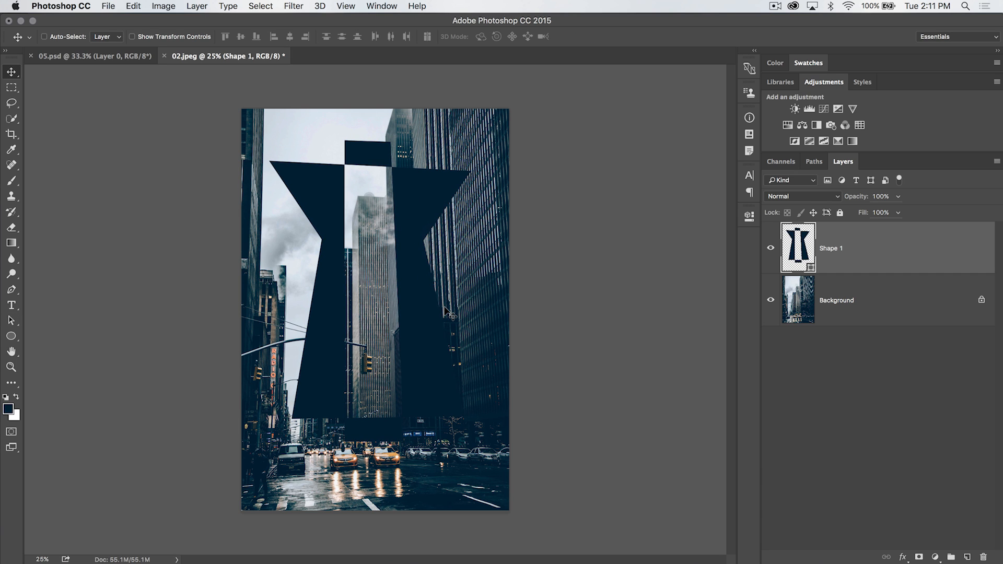
mouse_move(86, 300)
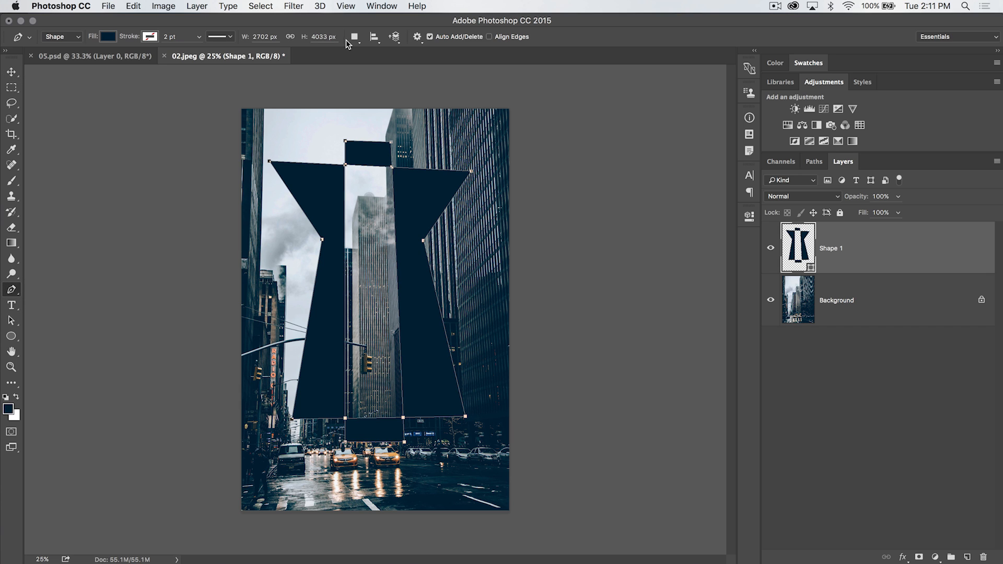
Set Path Operations to New Layer so the diamond goes on Shape 2.
click(352, 37)
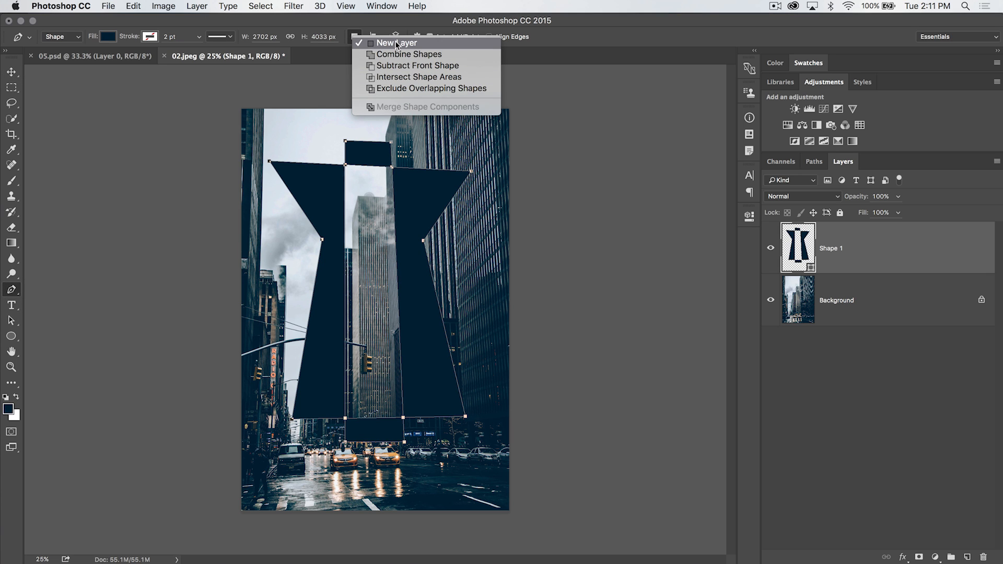
mouse_move(396, 46)
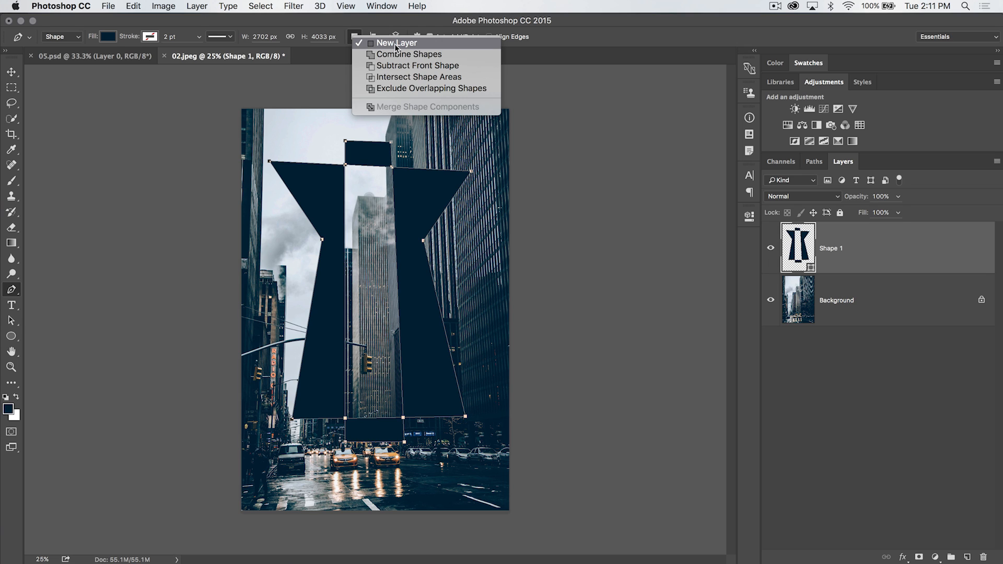
click(397, 43)
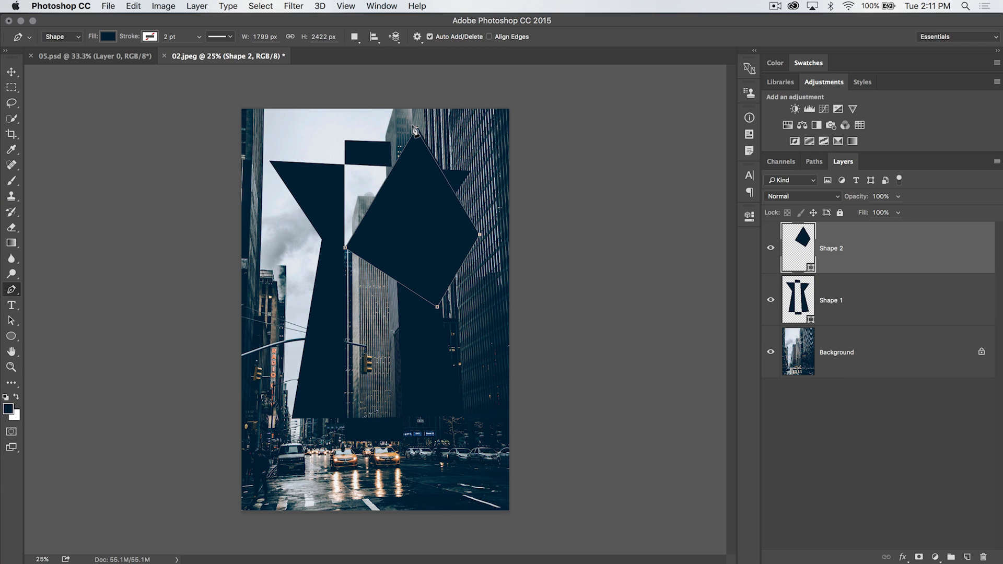
mouse_move(894, 248)
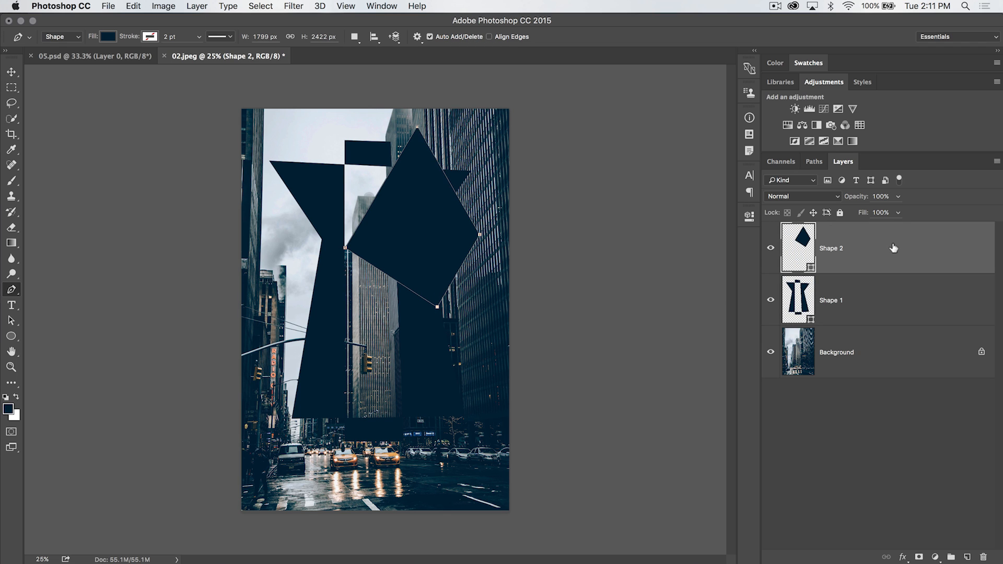